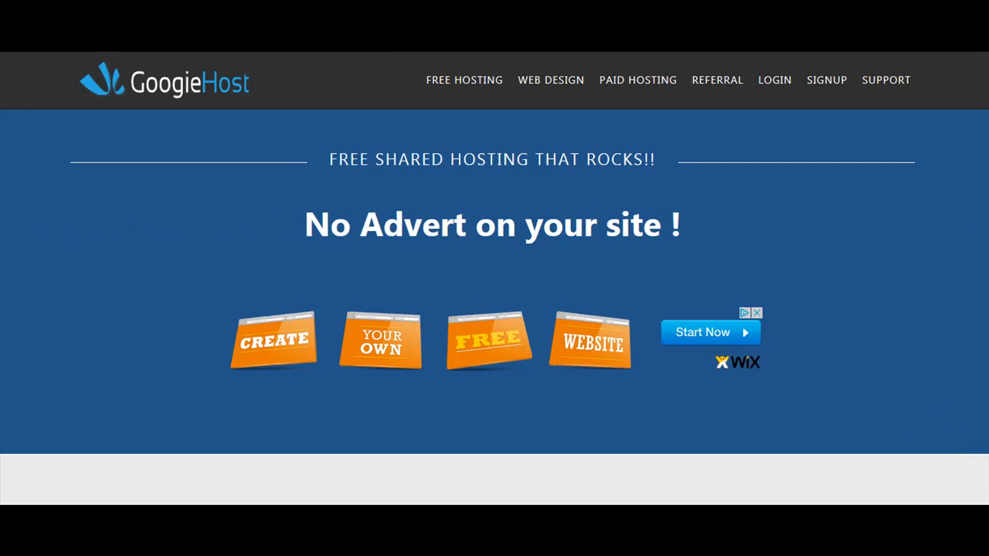
Step: Return to the FREE HOSTING page from the top navigation
scroll(down, 3)
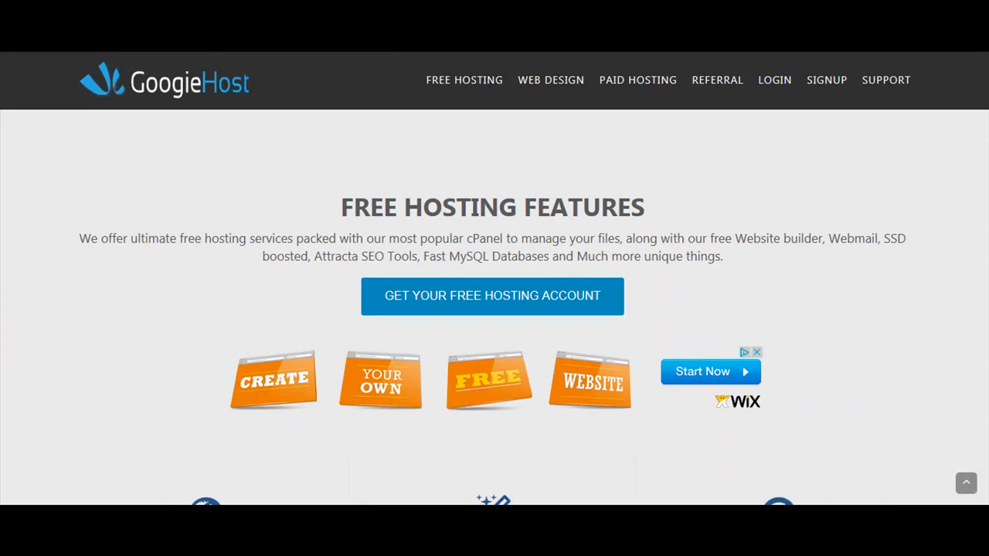
scroll(down, 3)
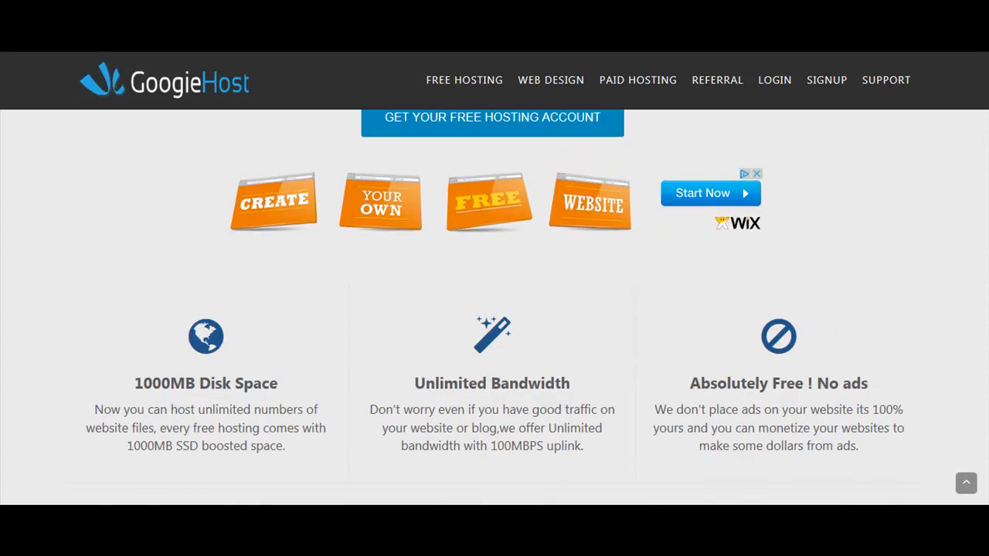
scroll(down, 3)
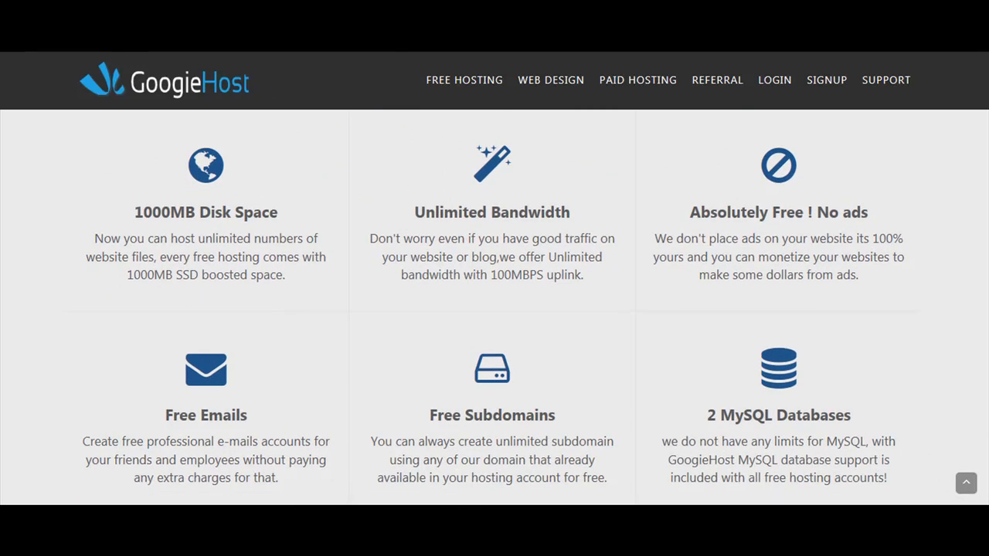
scroll(down, 3)
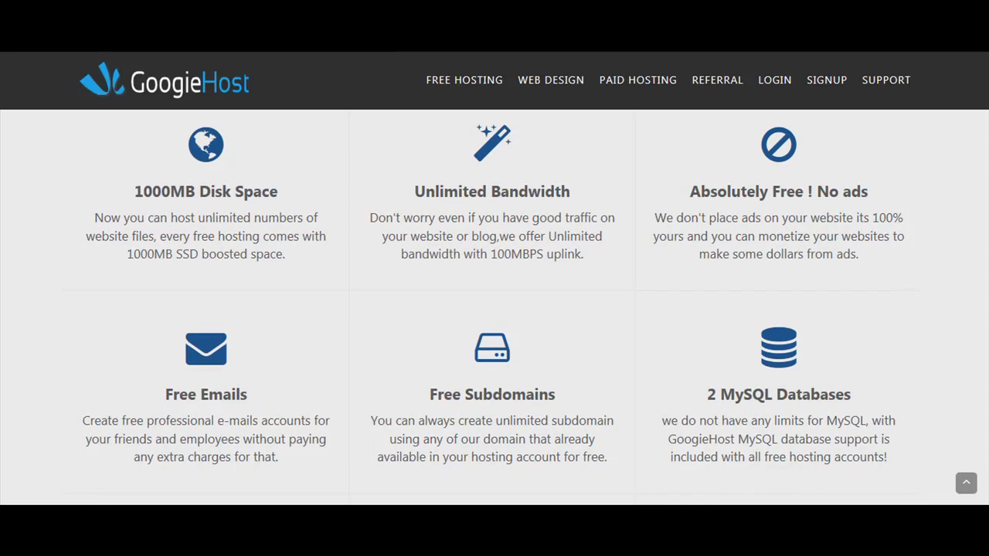
scroll(down, 3)
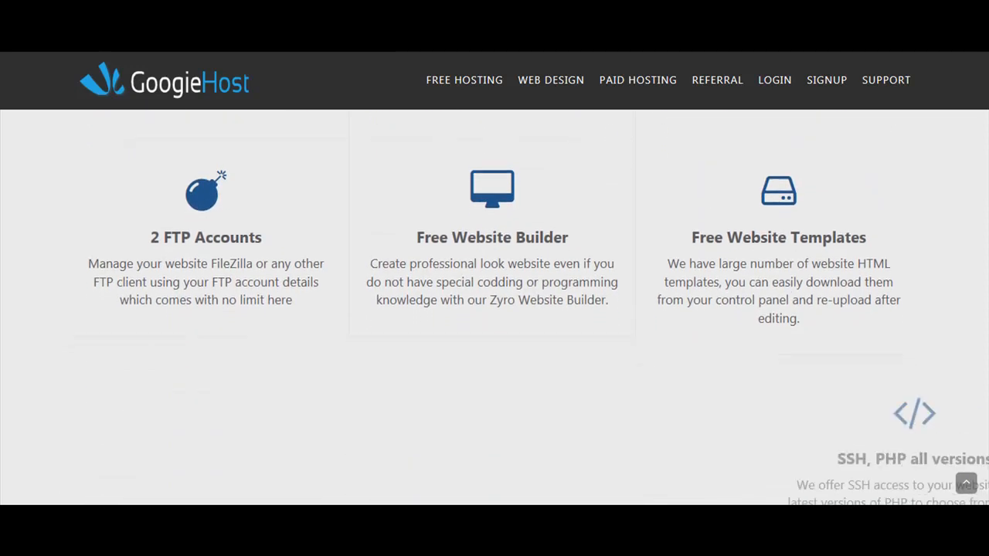
scroll(down, 3)
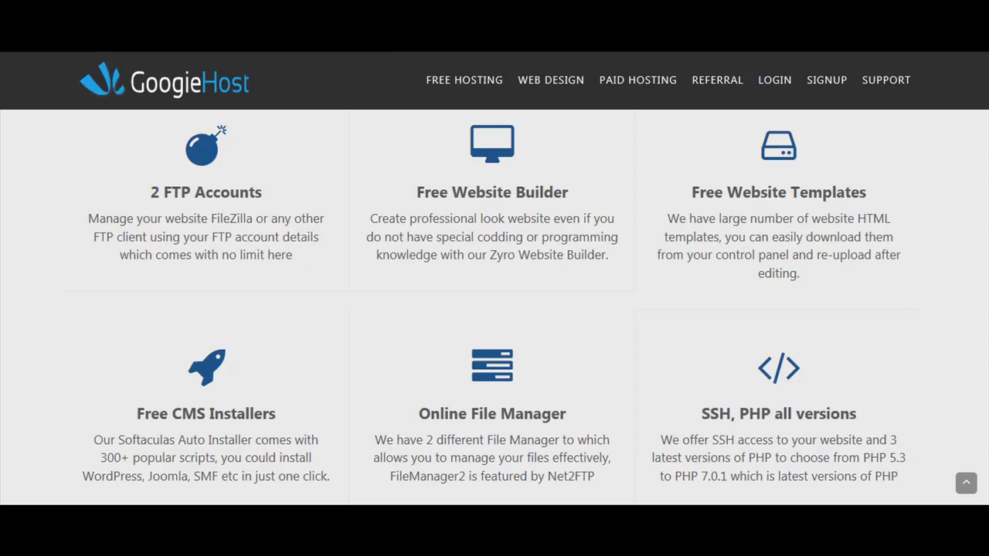
scroll(down, 3)
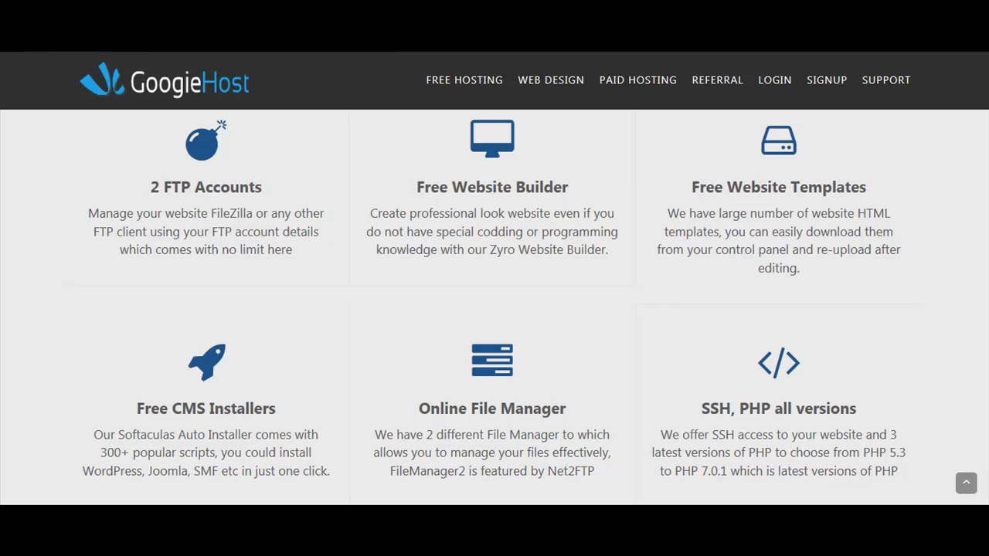
scroll(down, 3)
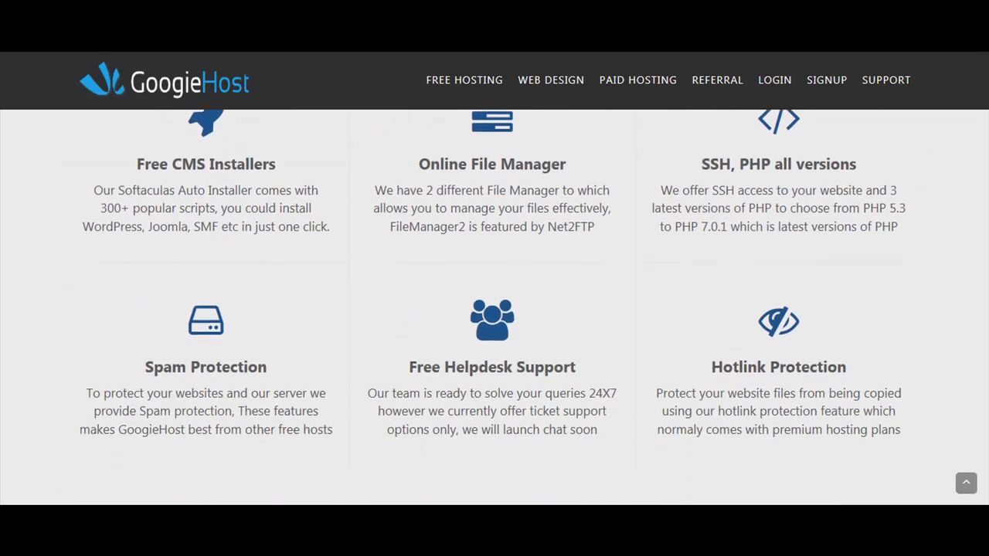
click(463, 79)
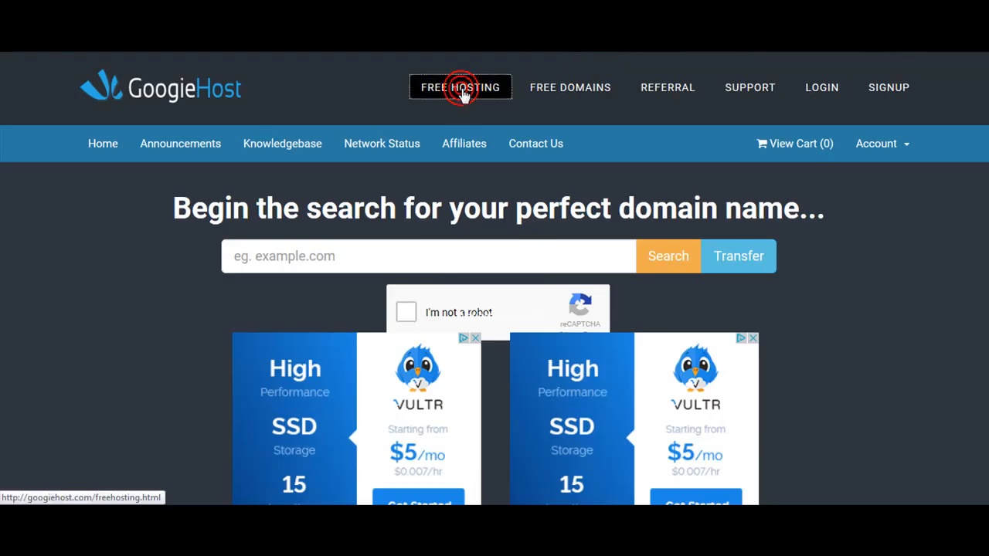
click(462, 87)
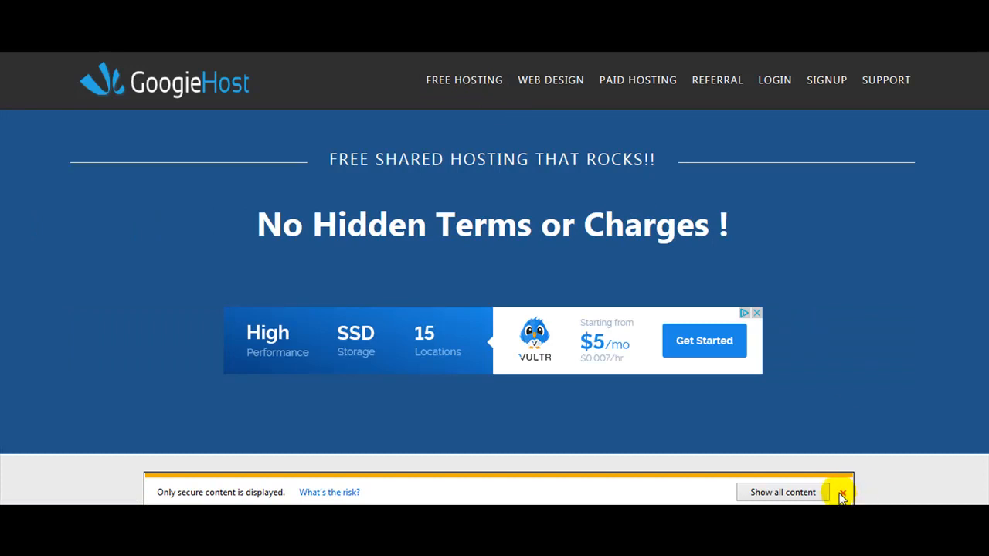
Step: Dismiss the 'Only secure content is displayed' notice and scroll toward the plans
click(842, 493)
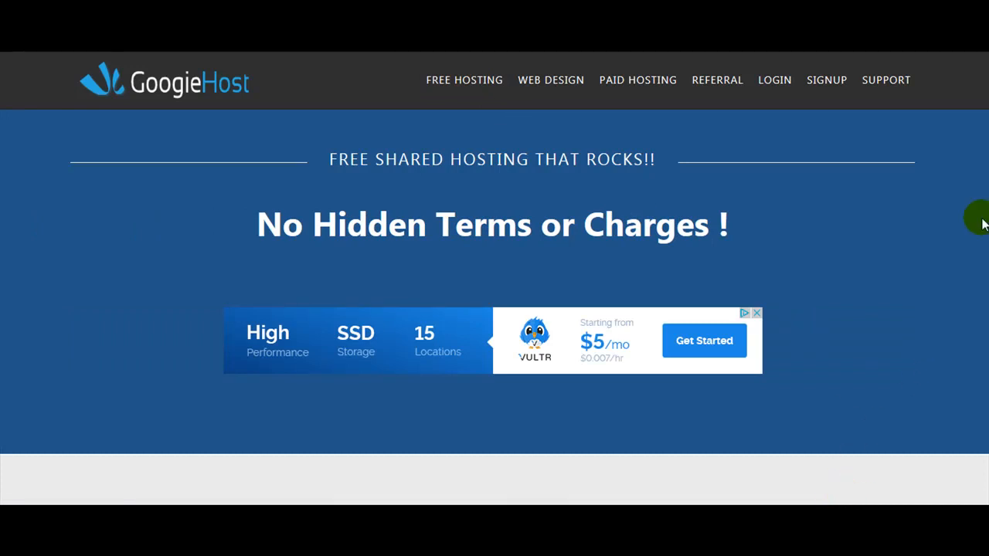
scroll(down, 3)
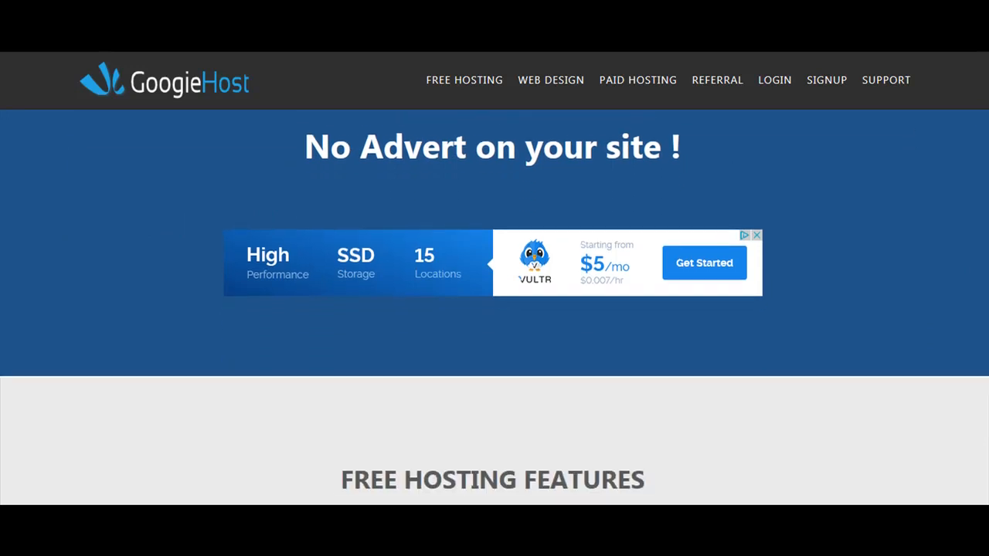
scroll(down, 3)
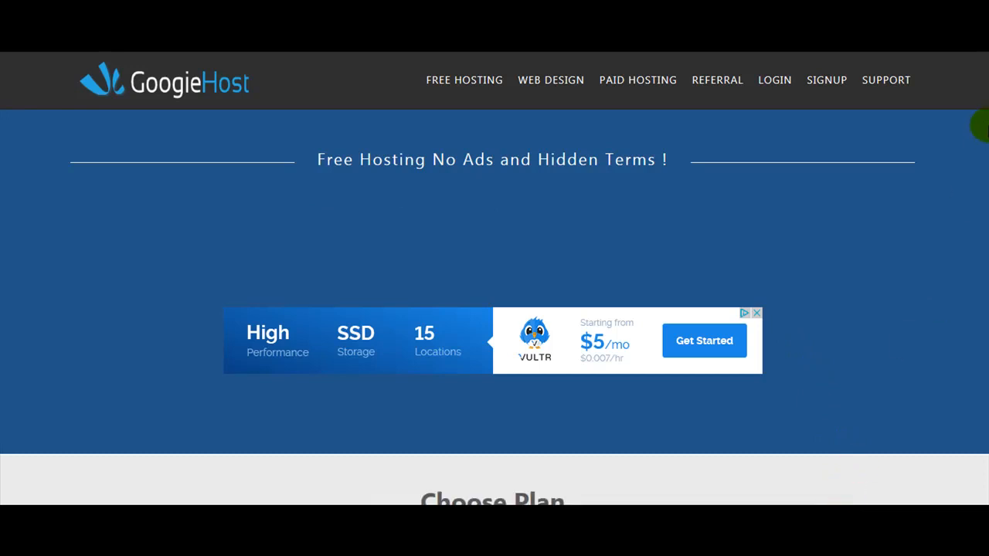
Step: Compare Free Forever with the $0.01-first-month premium plan and order Free Forever
scroll(down, 3)
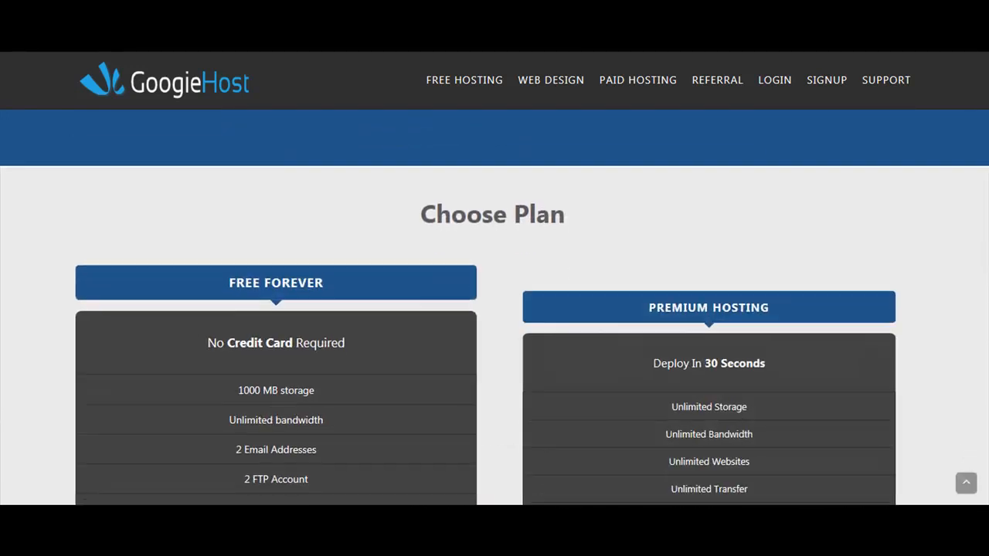
scroll(down, 3)
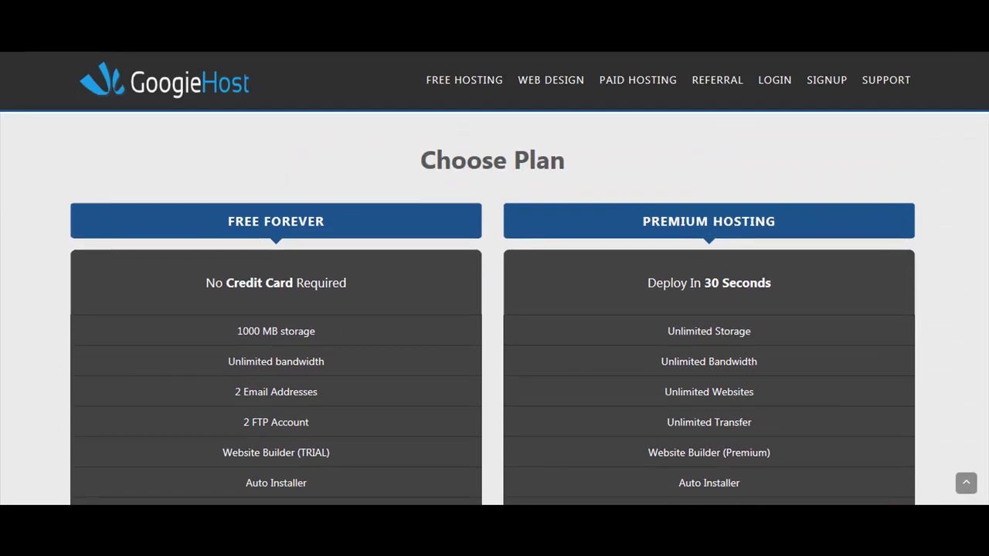
scroll(down, 3)
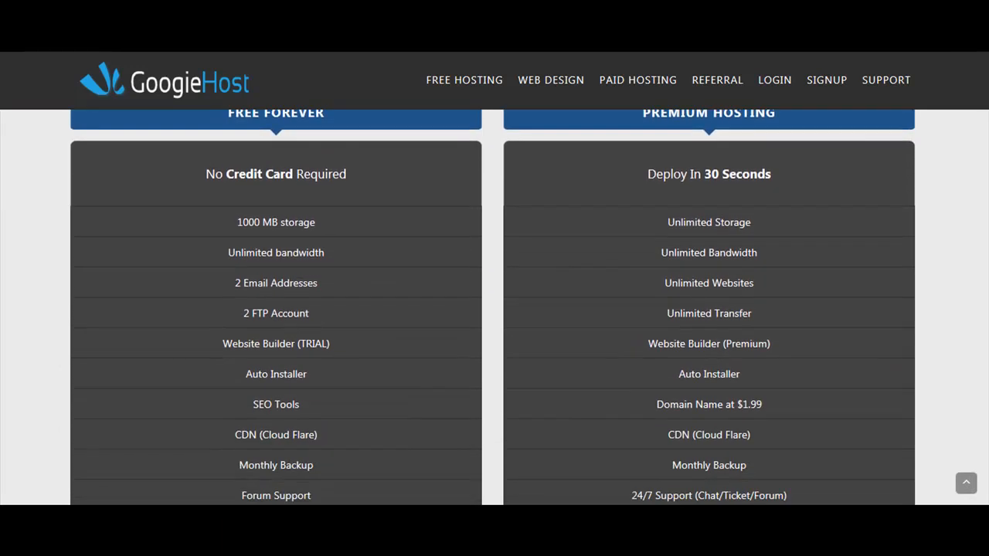
scroll(down, 3)
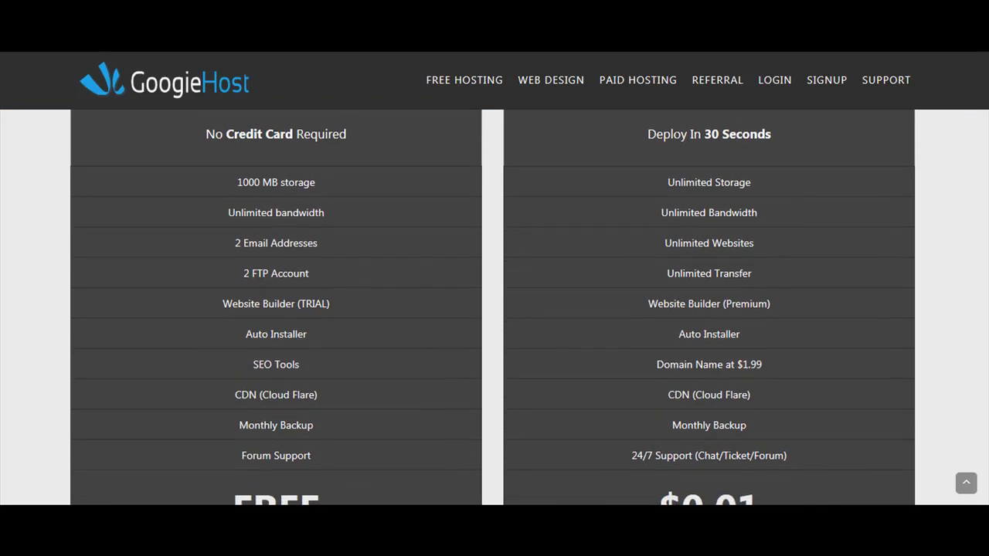
scroll(down, 3)
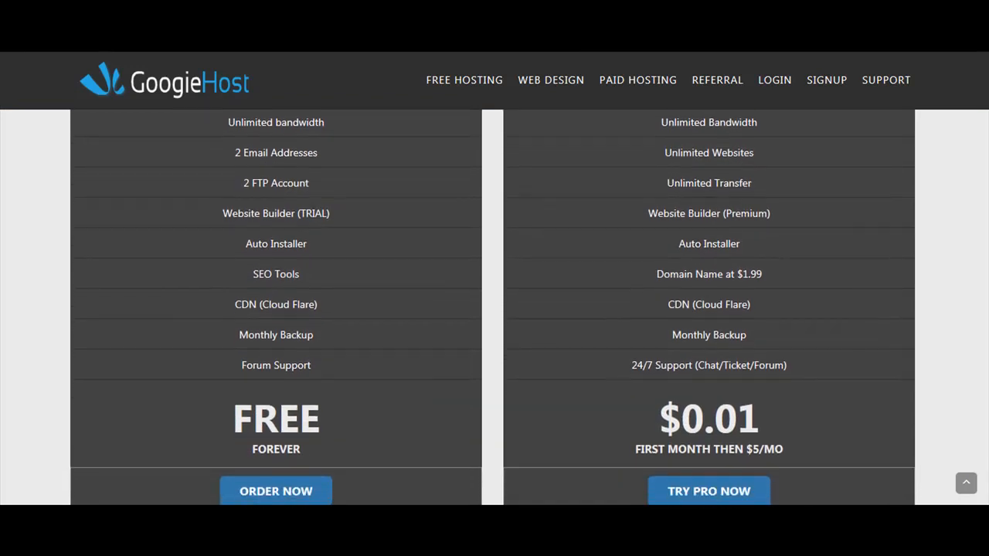
scroll(down, 3)
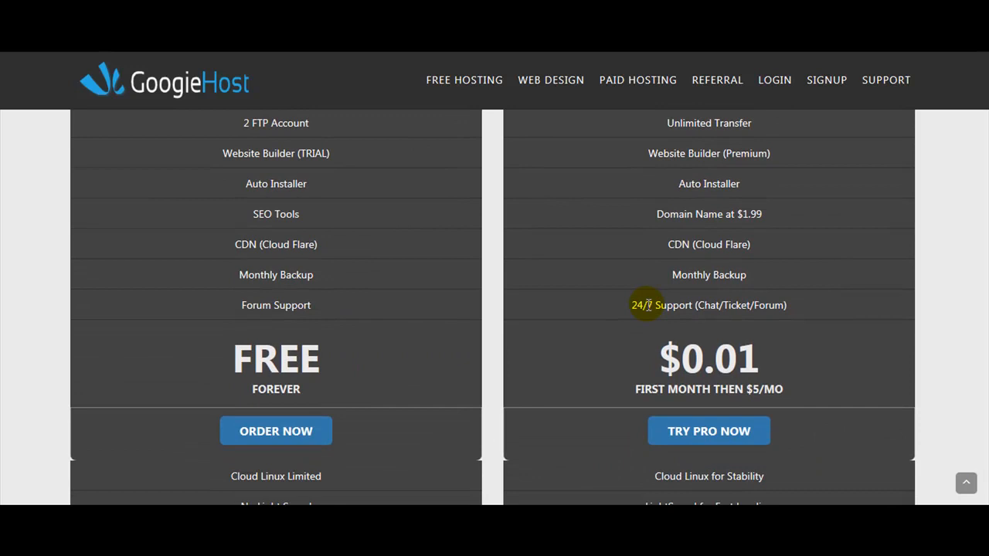
mouse_move(373, 369)
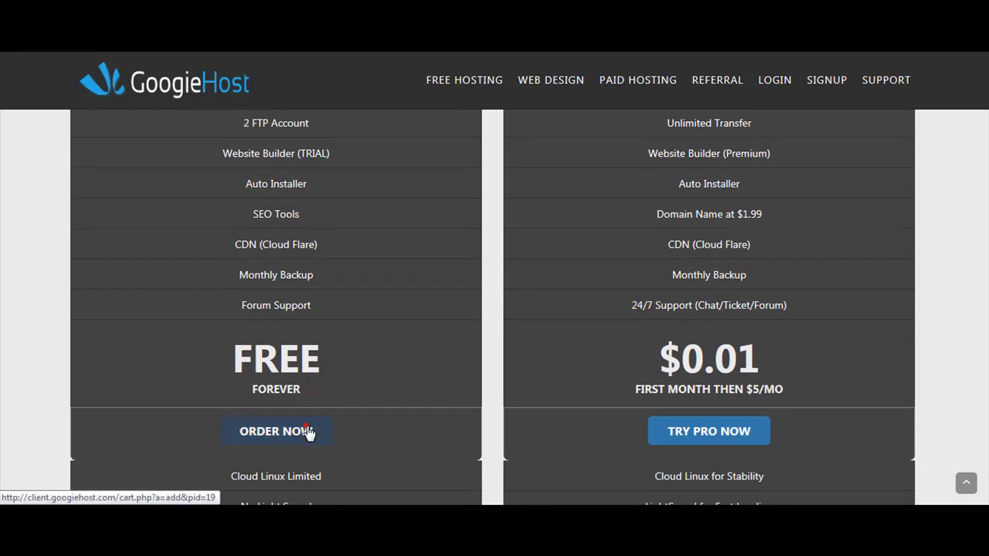
click(305, 431)
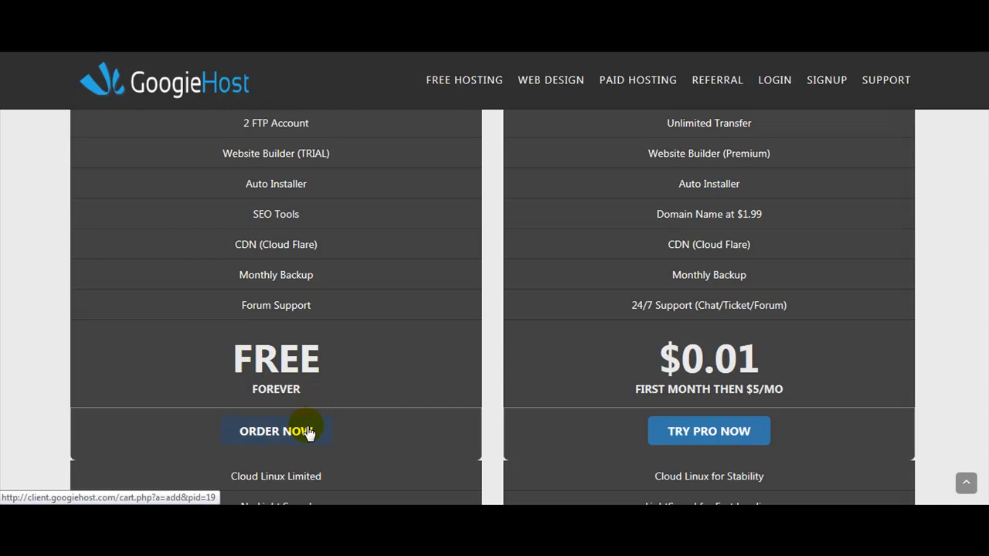
Step: Proceed to the Choose a Domain step of the free hosting order
click(276, 431)
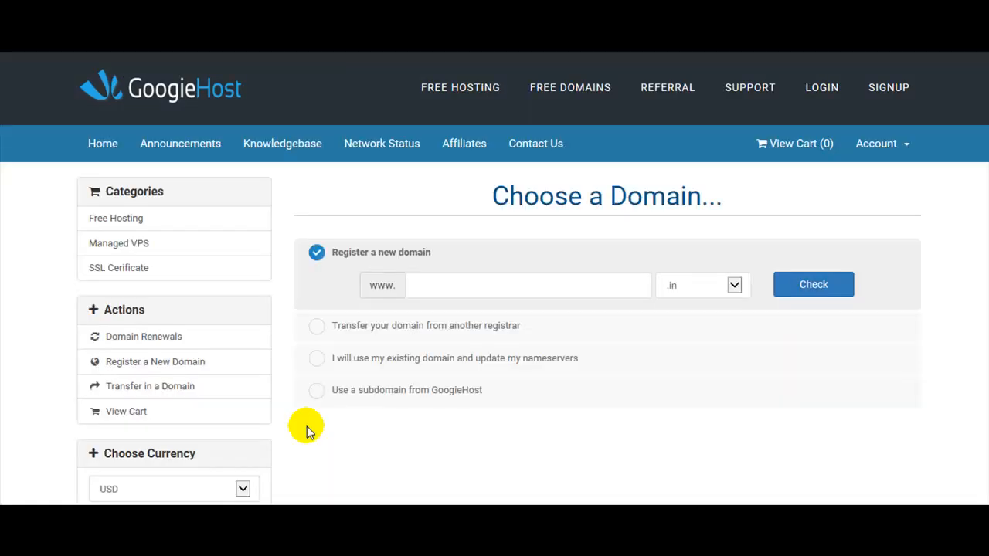
mouse_move(626, 390)
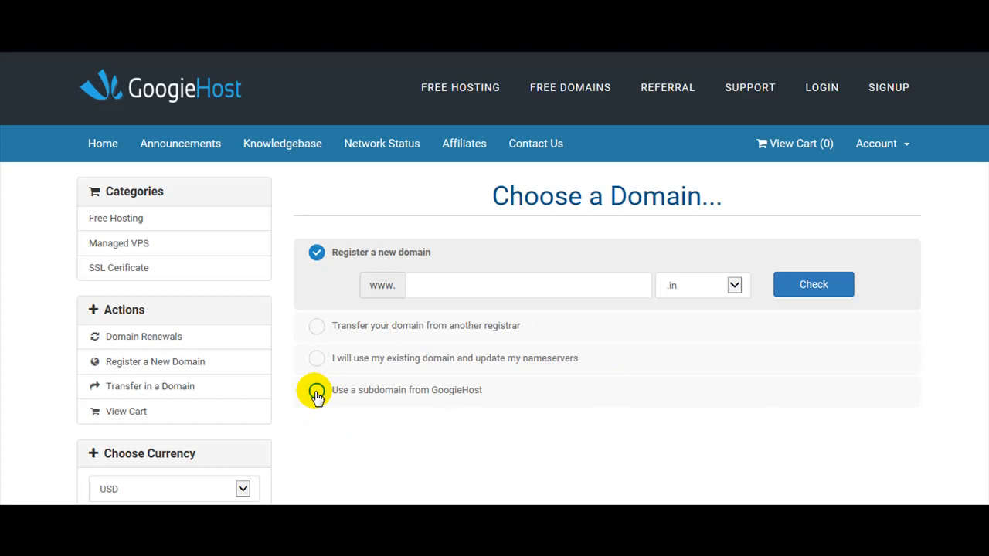
Step: Choose a GoogieHost subdomain and enter 'silverbusineswebsite' as its cu.ma name
click(316, 394)
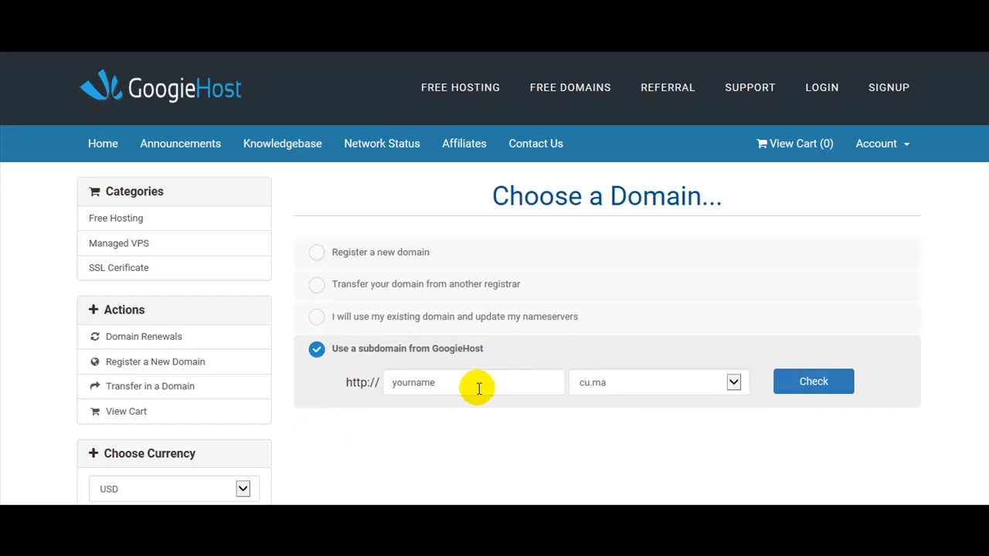
click(479, 382)
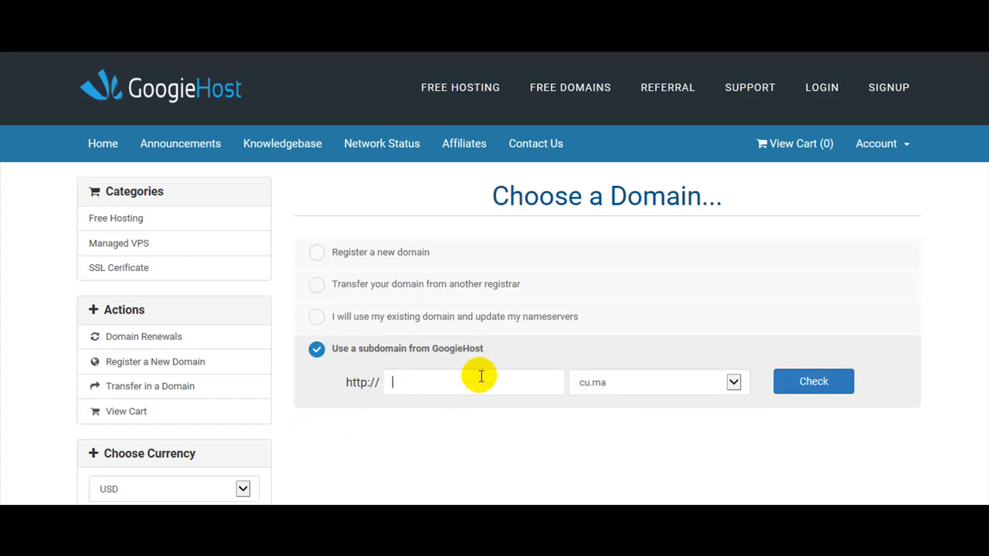
text(silverbusines)
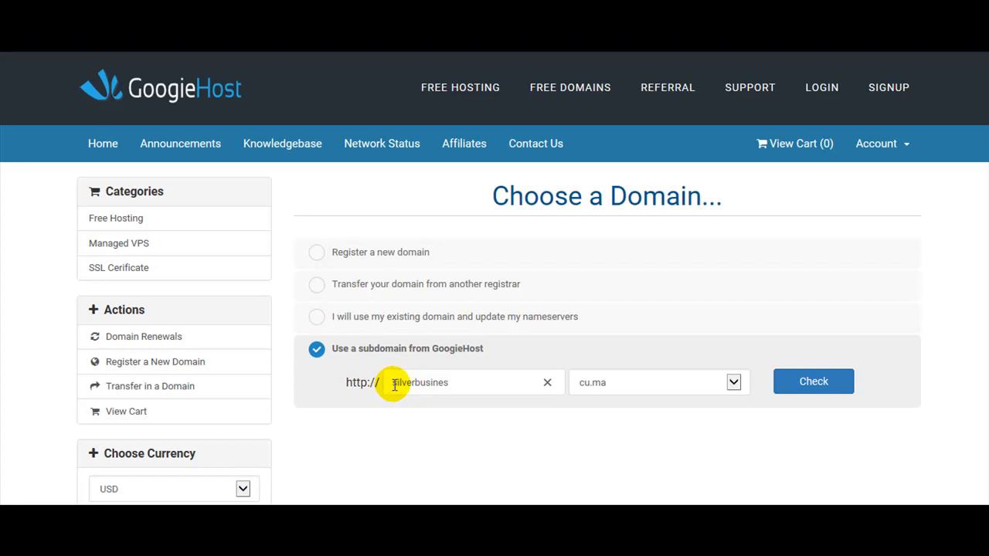
mouse_move(413, 419)
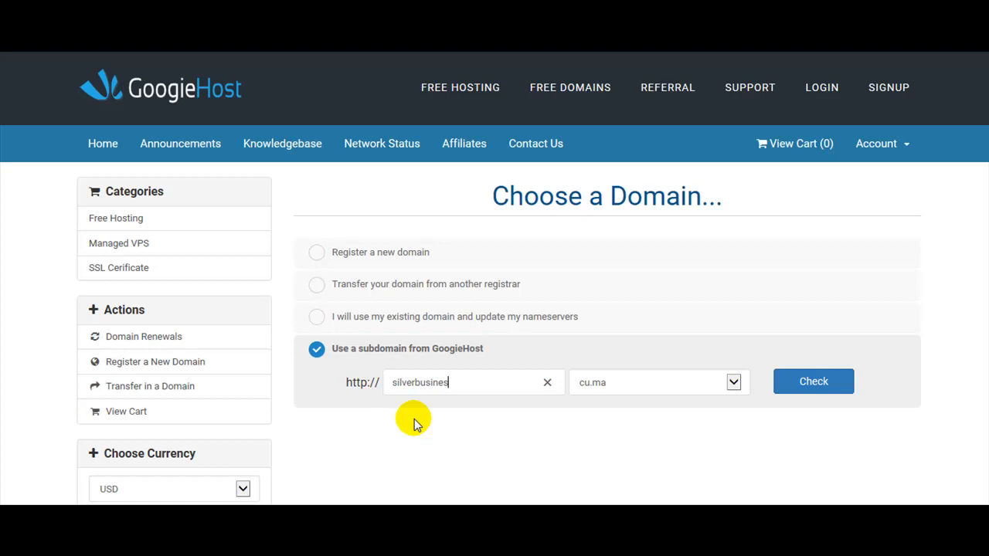
text(w)
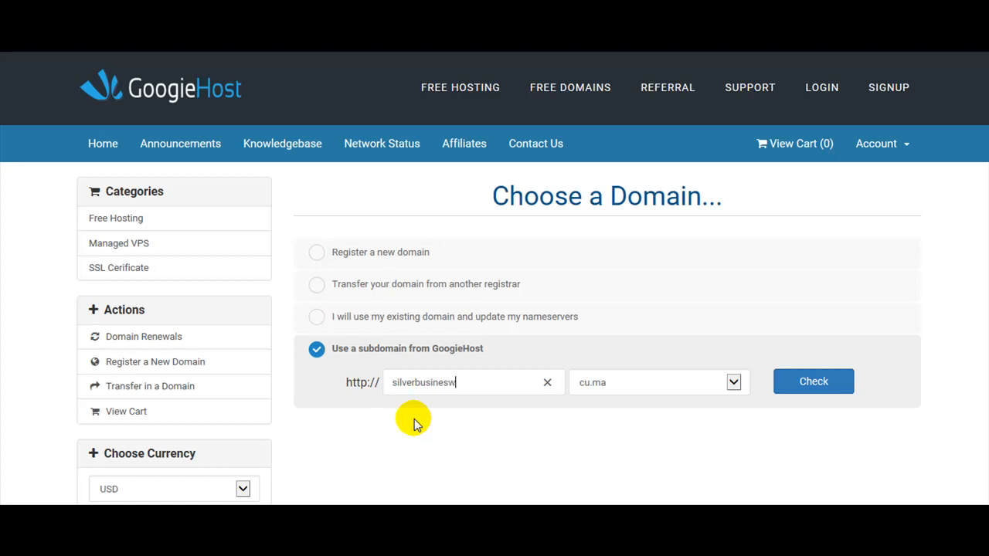
text(ebsite)
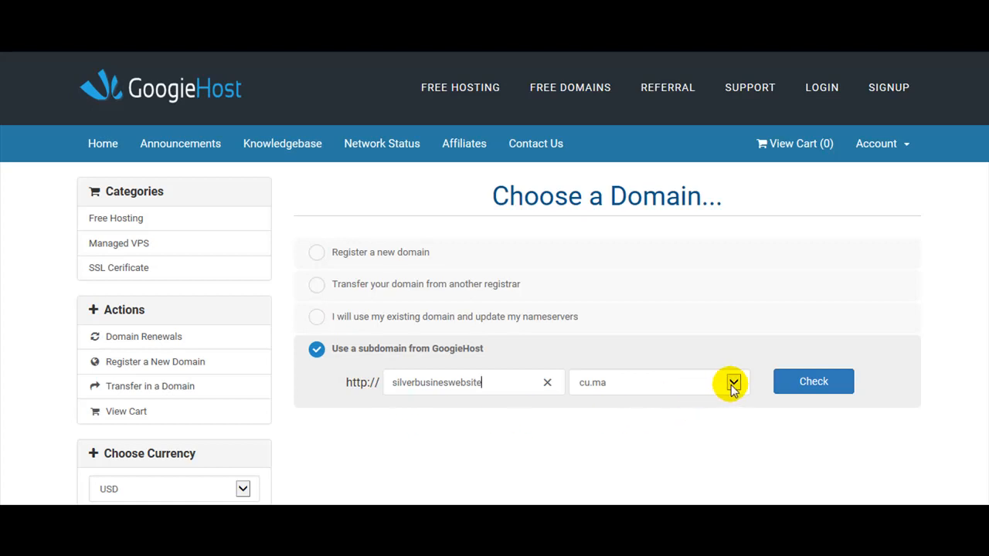
Step: Change the subdomain to 'mybusineswebsite' on cu.ma and check its availability
click(734, 382)
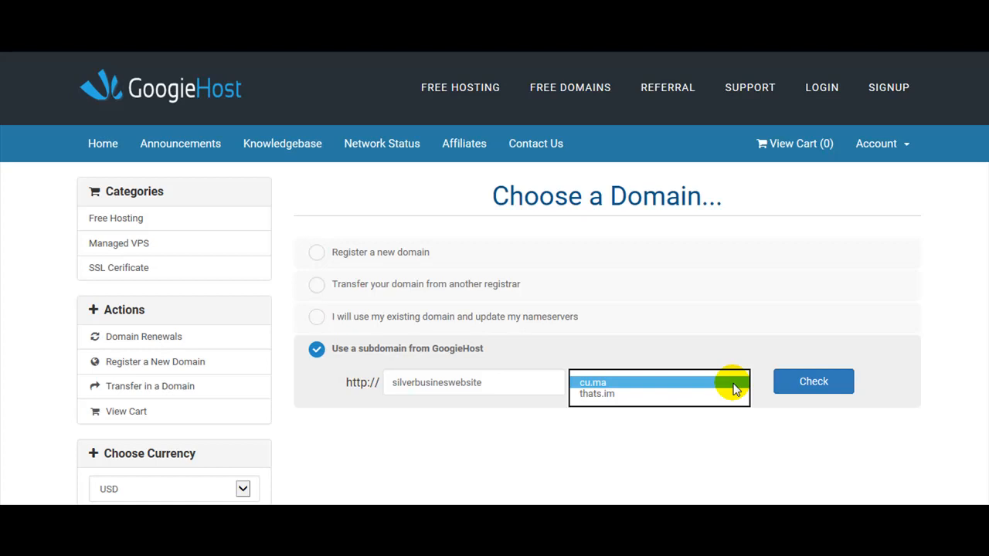
text(mybusineswebsite)
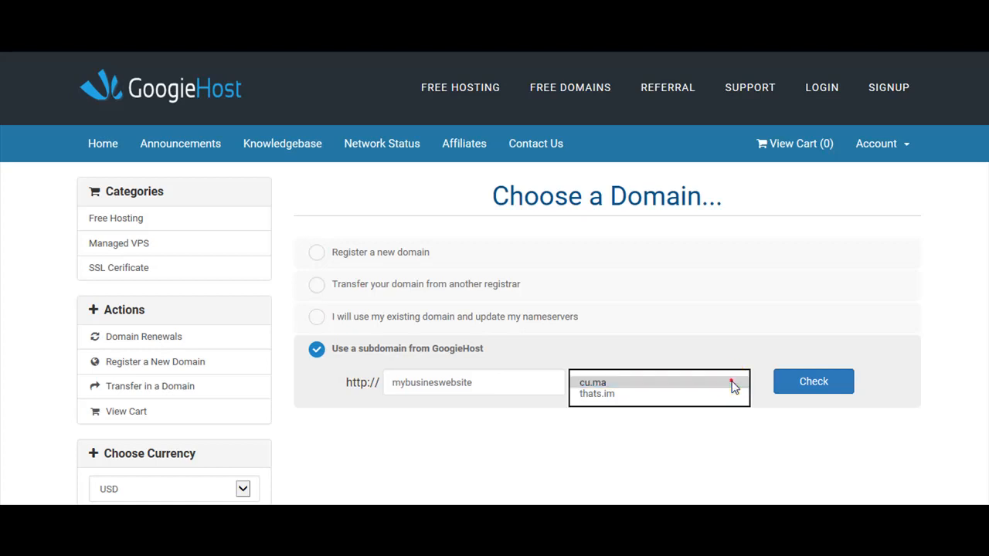
click(593, 381)
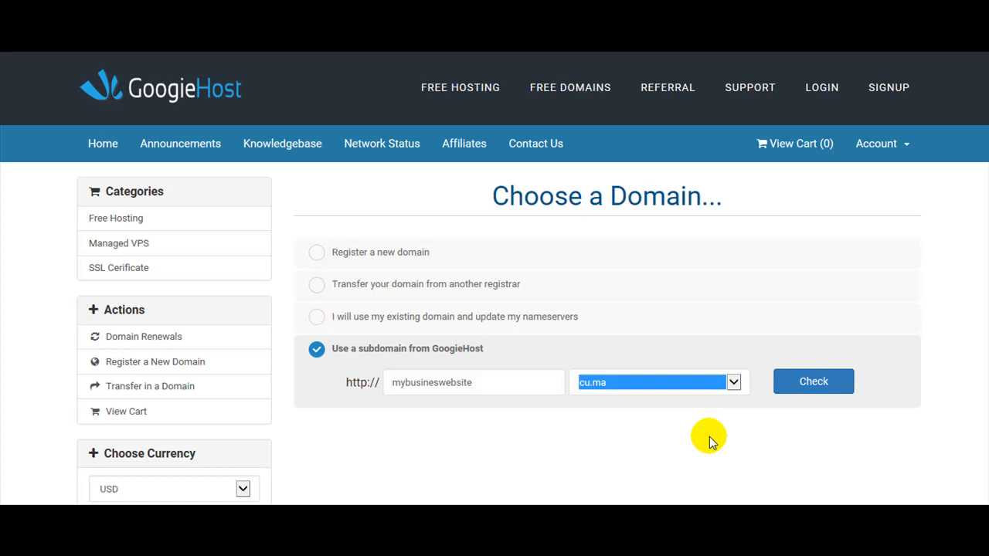
mouse_move(577, 424)
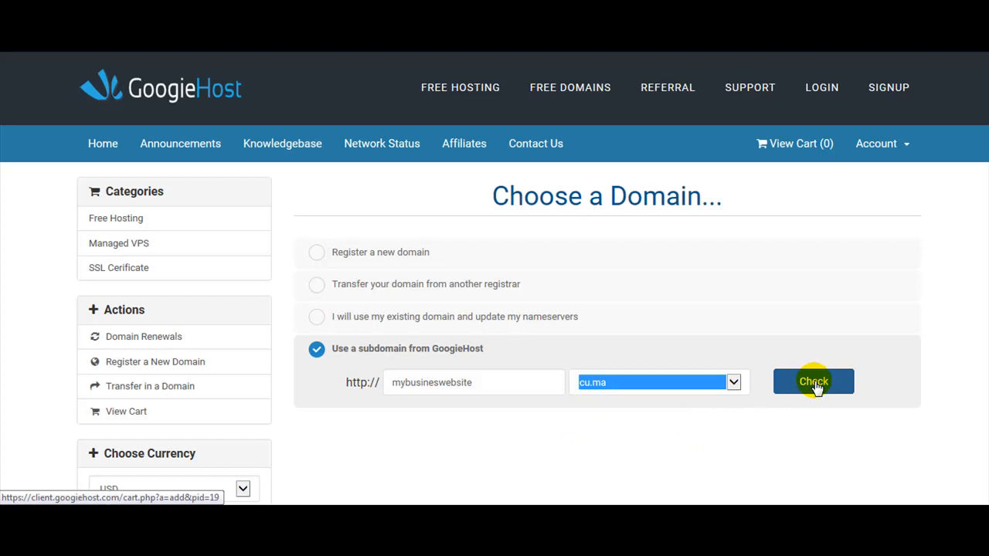
click(813, 382)
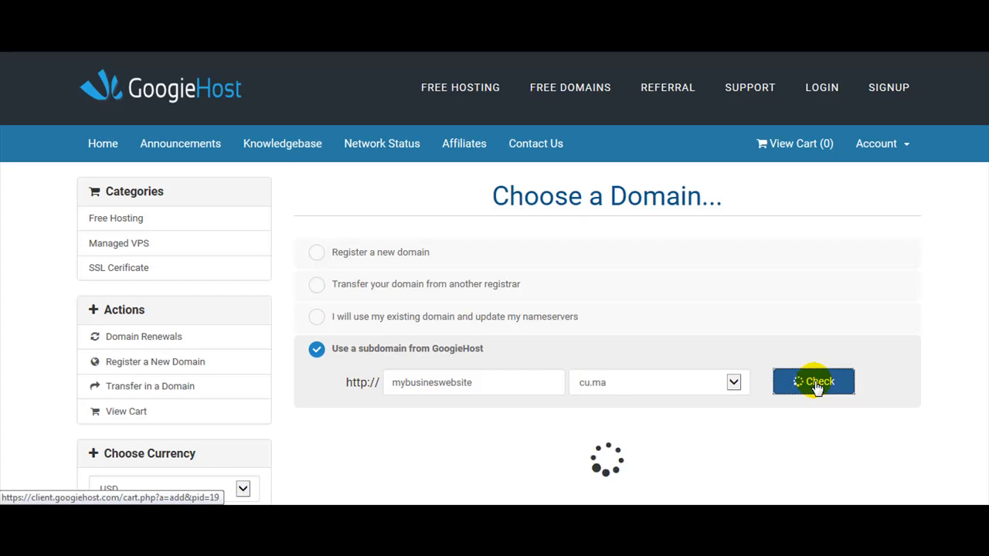
click(814, 381)
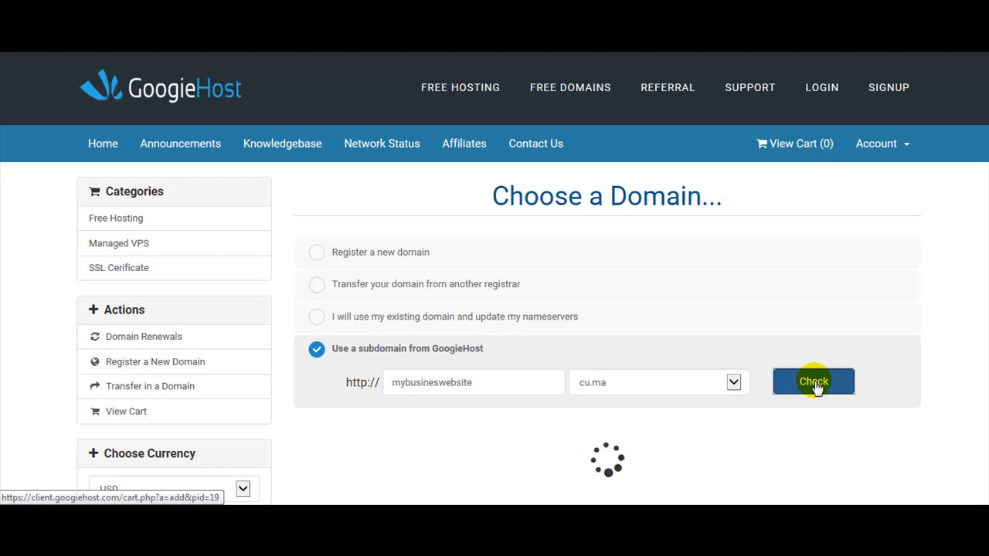
click(814, 381)
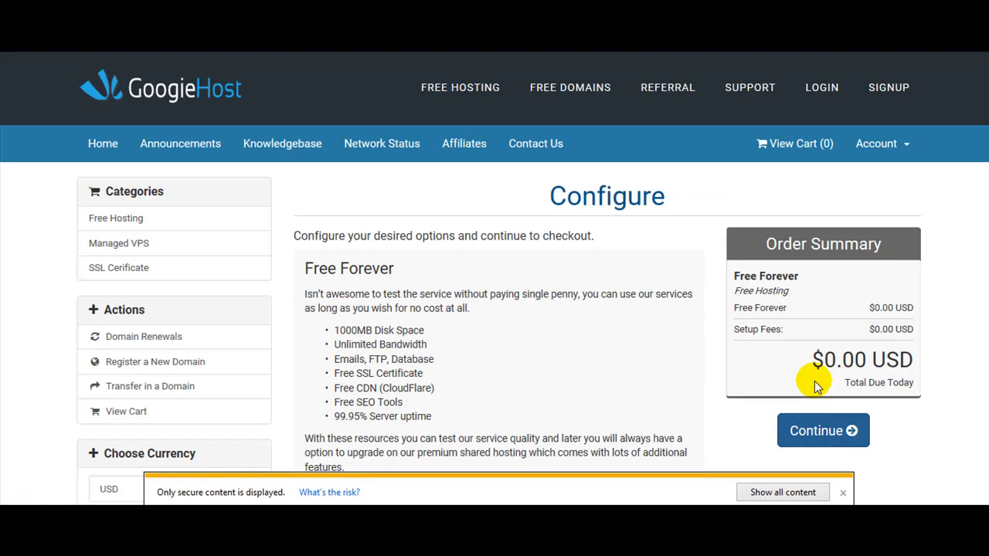
mouse_move(826, 492)
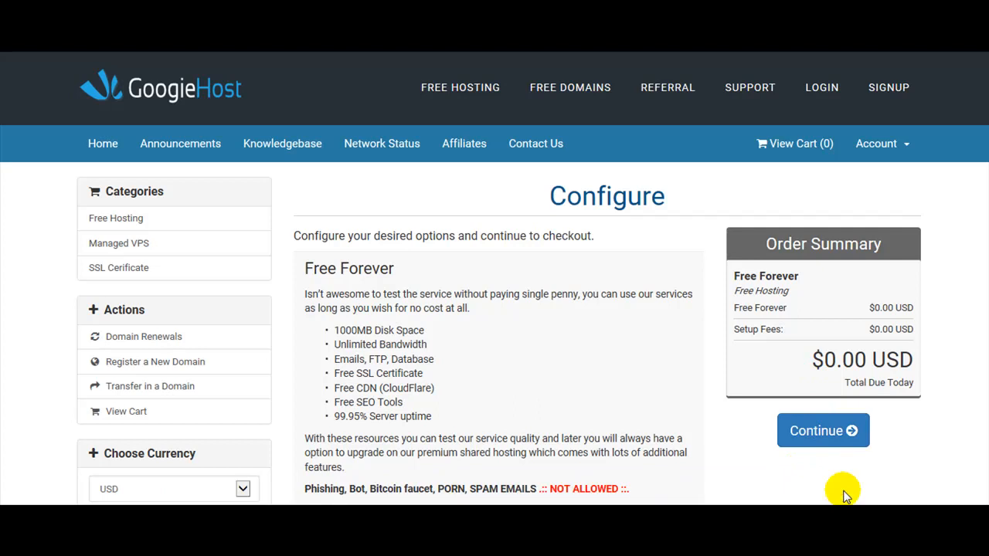
mouse_move(452, 379)
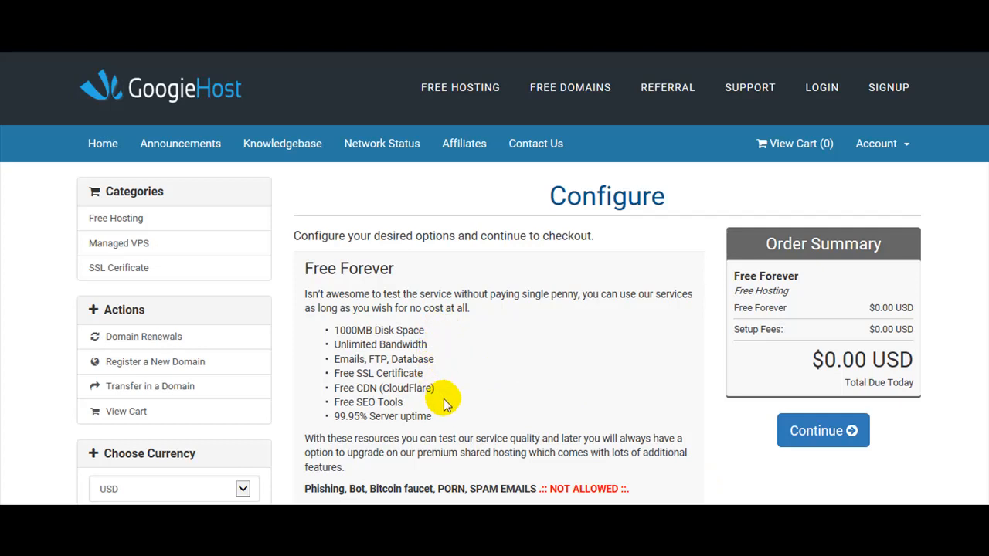
mouse_move(484, 439)
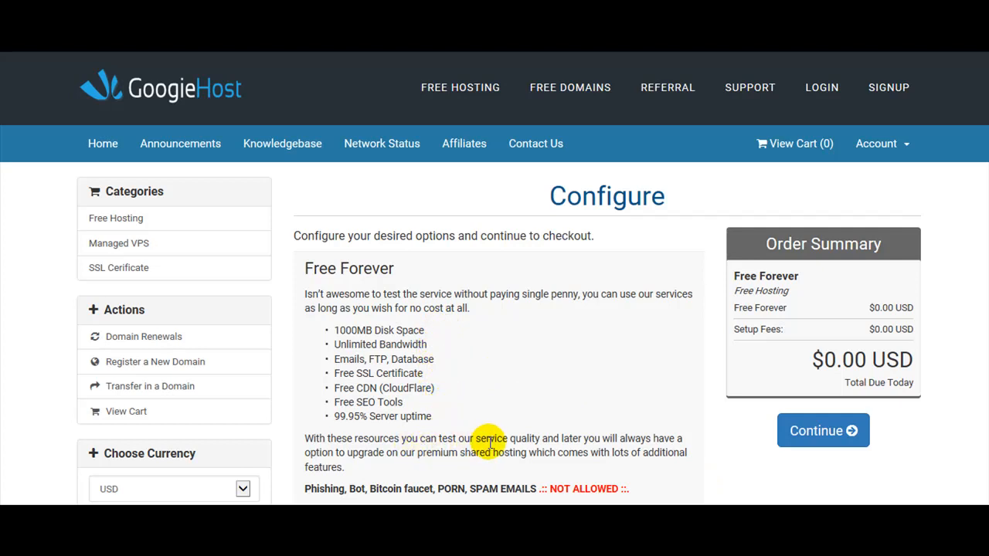
mouse_move(510, 438)
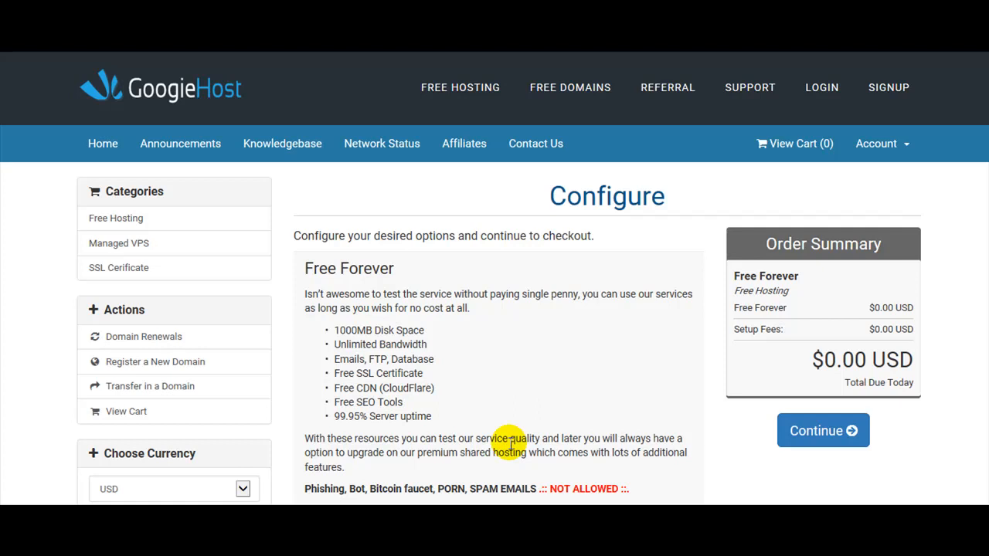
mouse_move(883, 330)
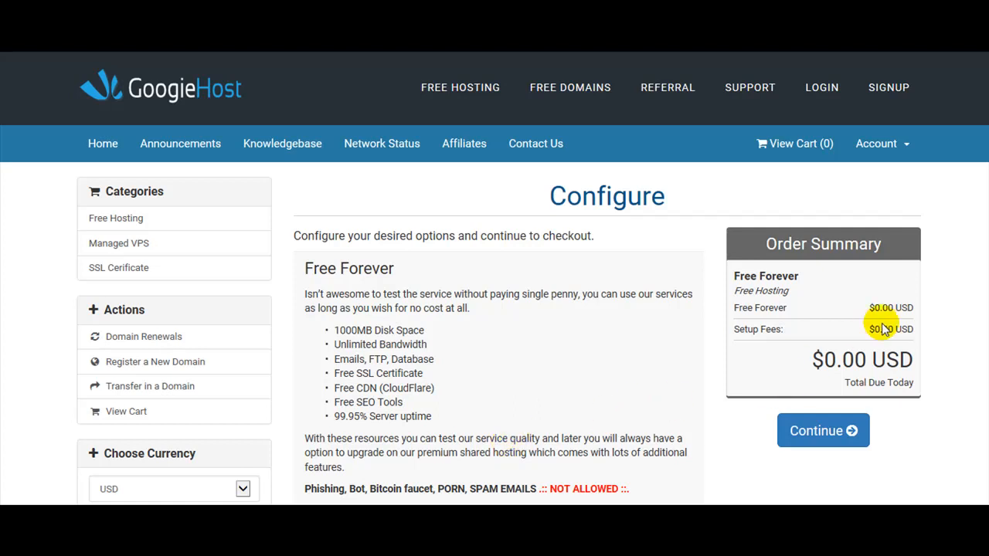
mouse_move(952, 290)
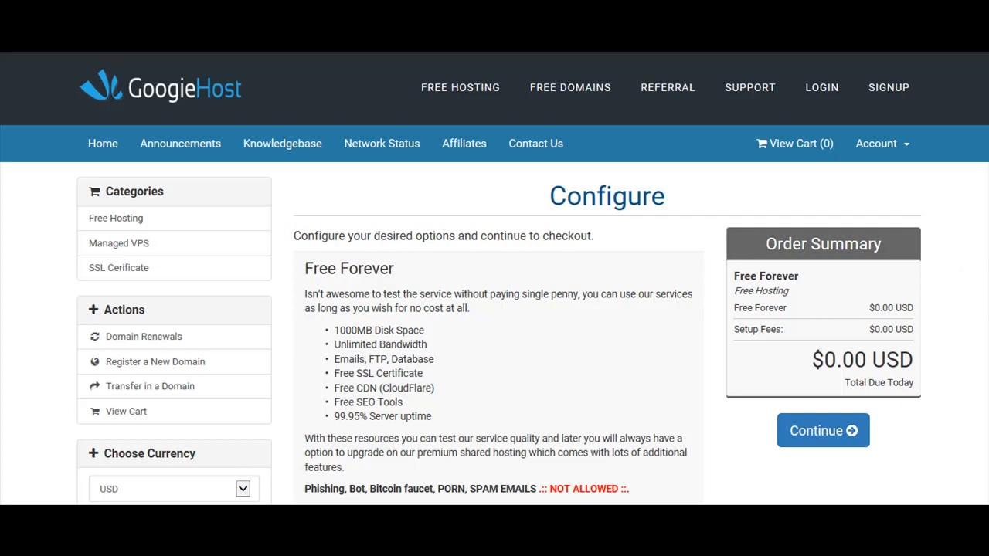
Step: Scroll to Additional Required Information and focus the Hosting Usage Description box
scroll(down, 3)
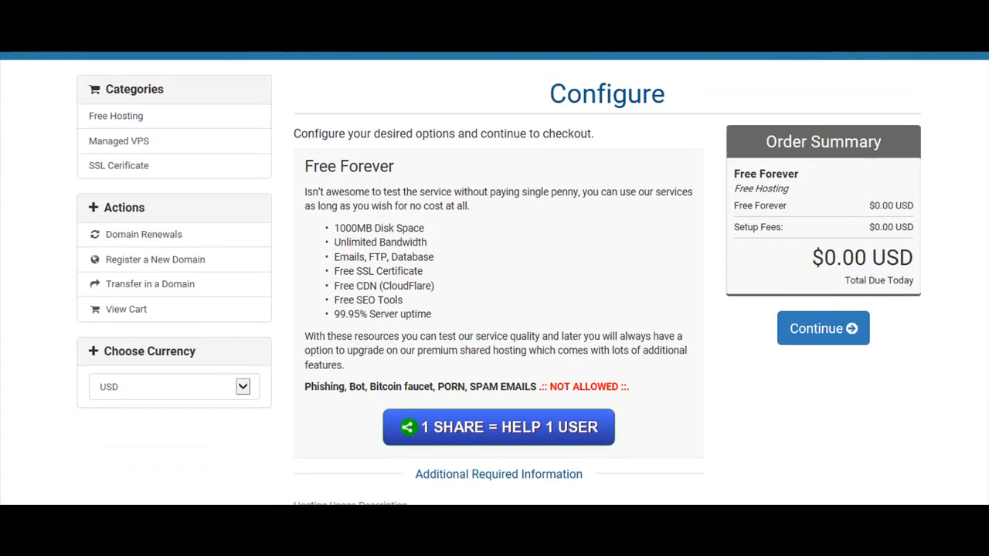
scroll(down, 3)
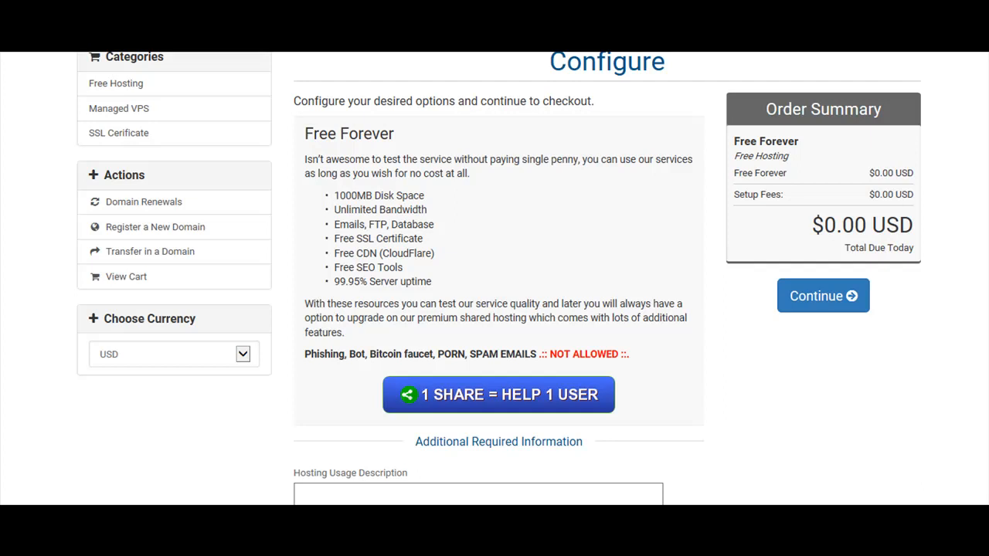
scroll(down, 3)
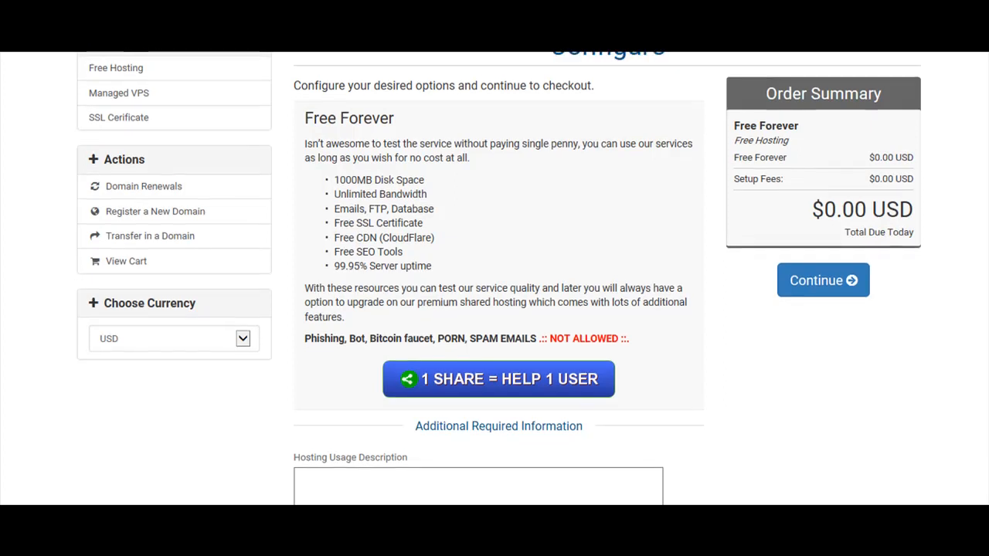
scroll(down, 3)
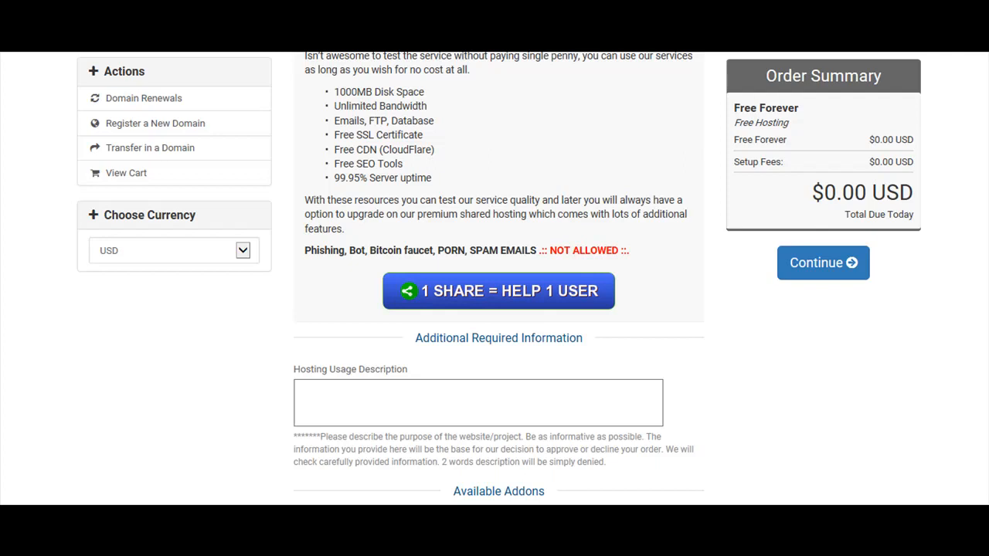
click(477, 403)
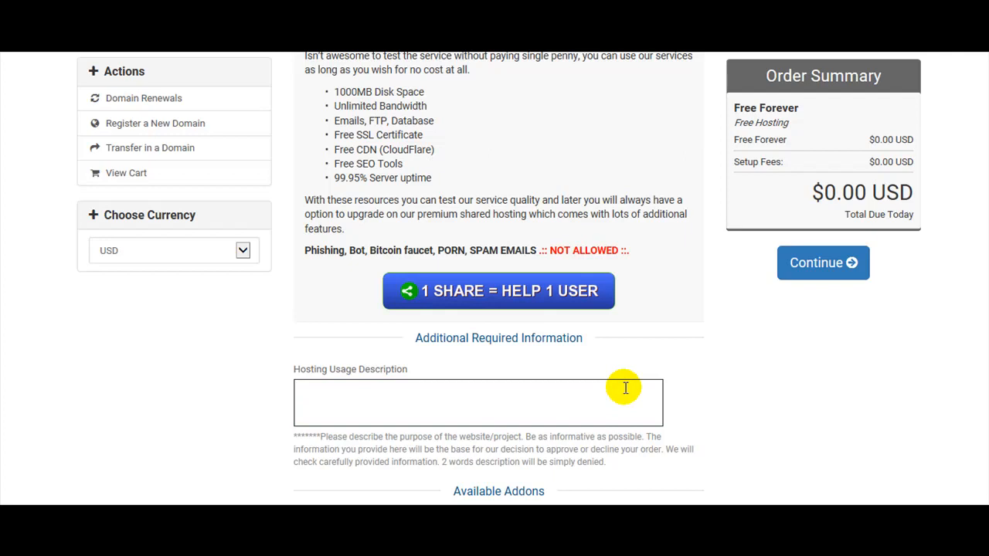
Step: Describe the site as a sample business site offering a 'Make a Modern Site from Scratch' guide
text(Business Website will be a Sample Modern Site,  to inspire and help people who will download our FREE (or Paid) eBook a Guide on How to)
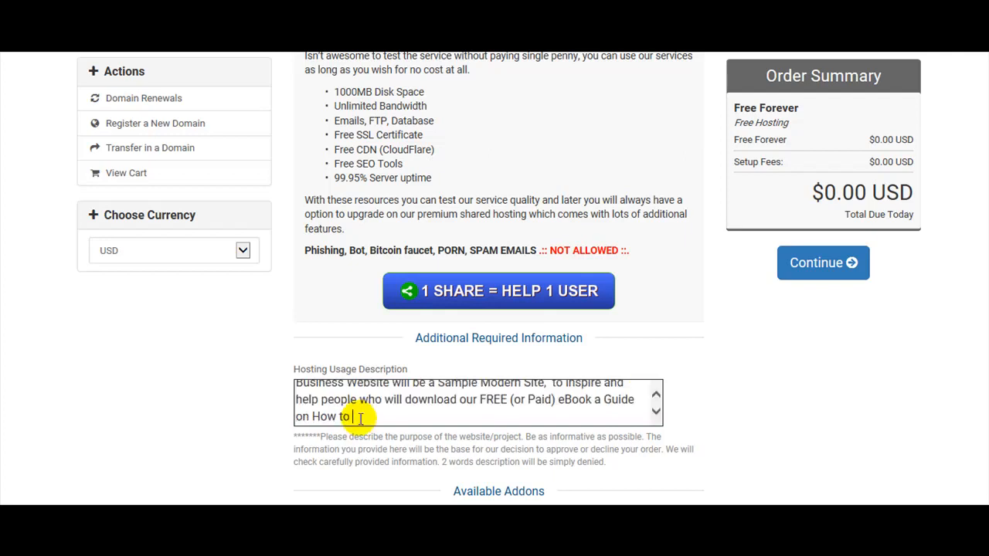
text(Make)
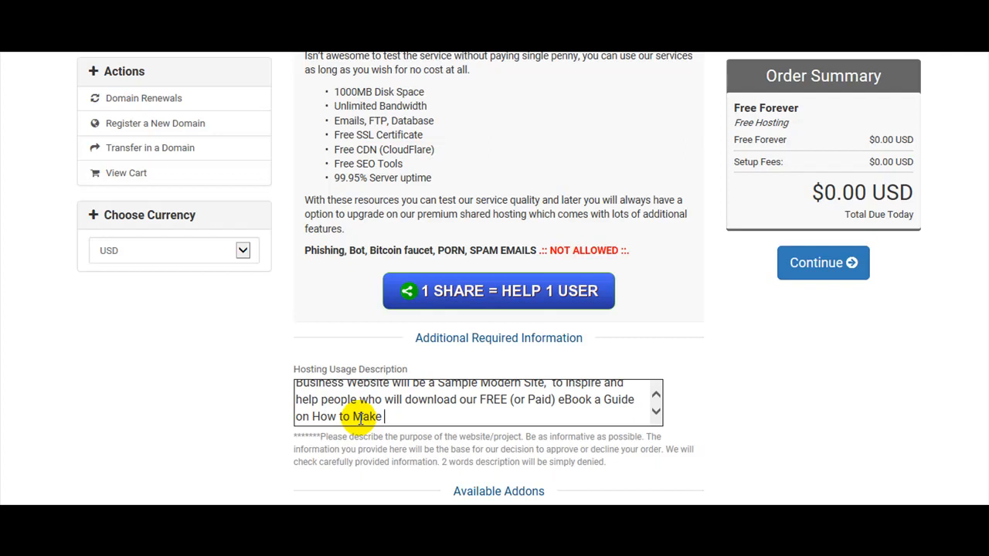
text(a Mode)
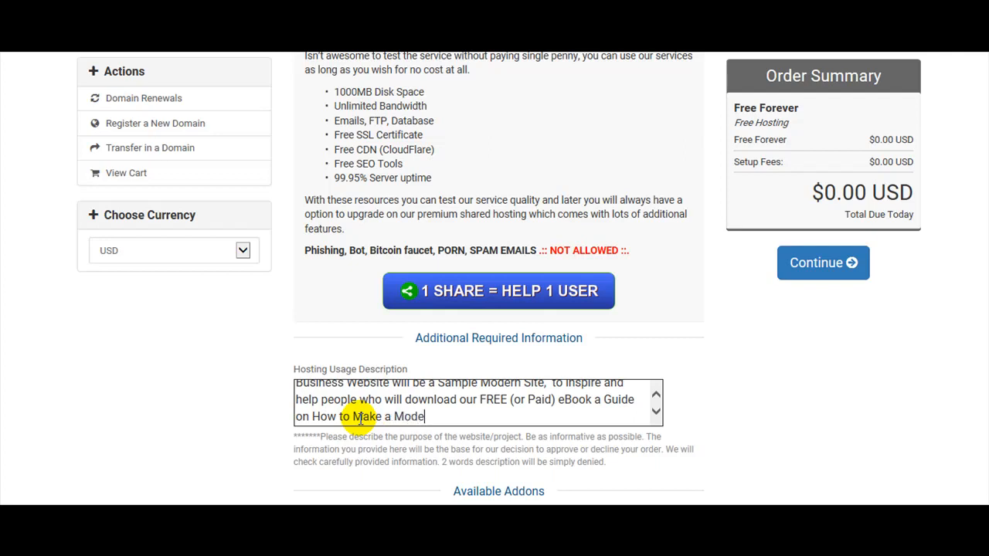
text(rn Site)
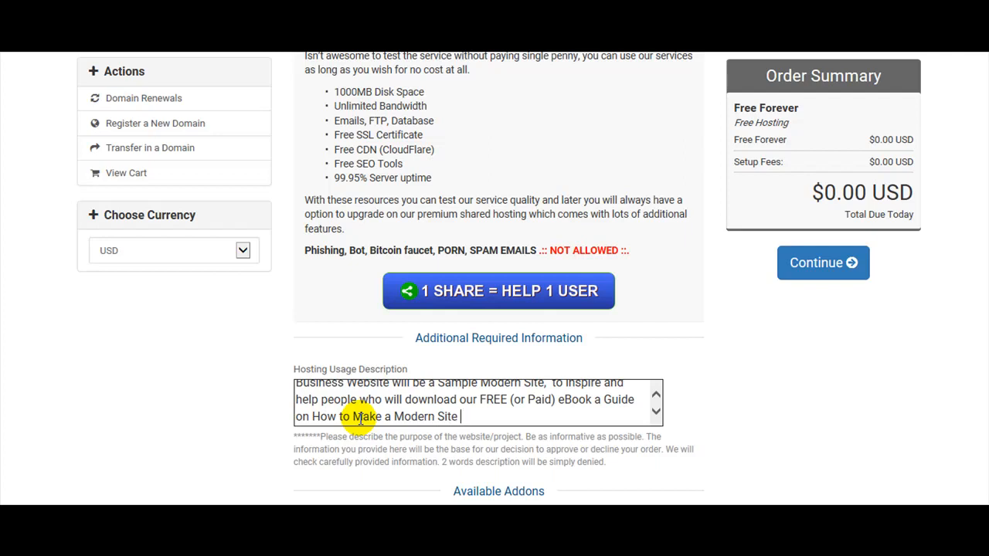
text(from)
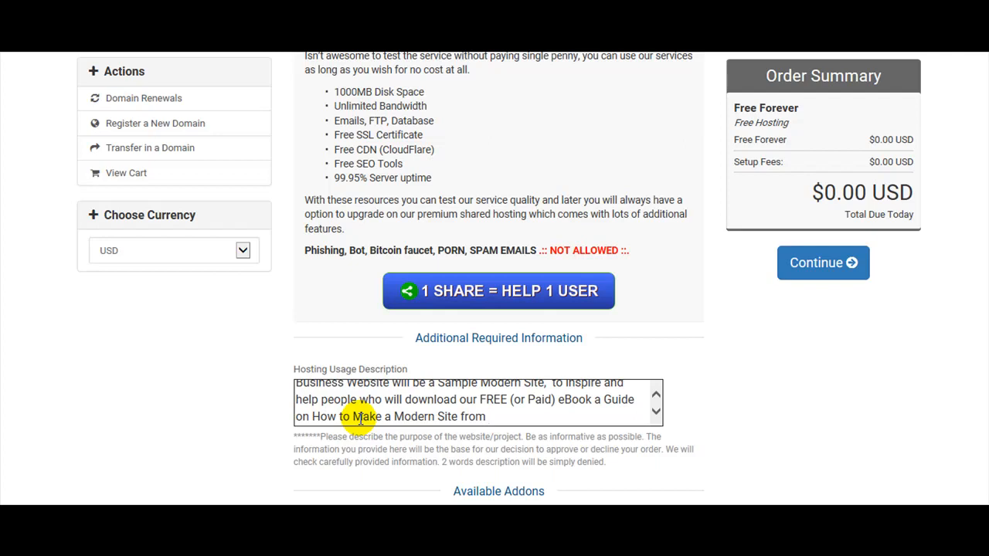
text(Scra)
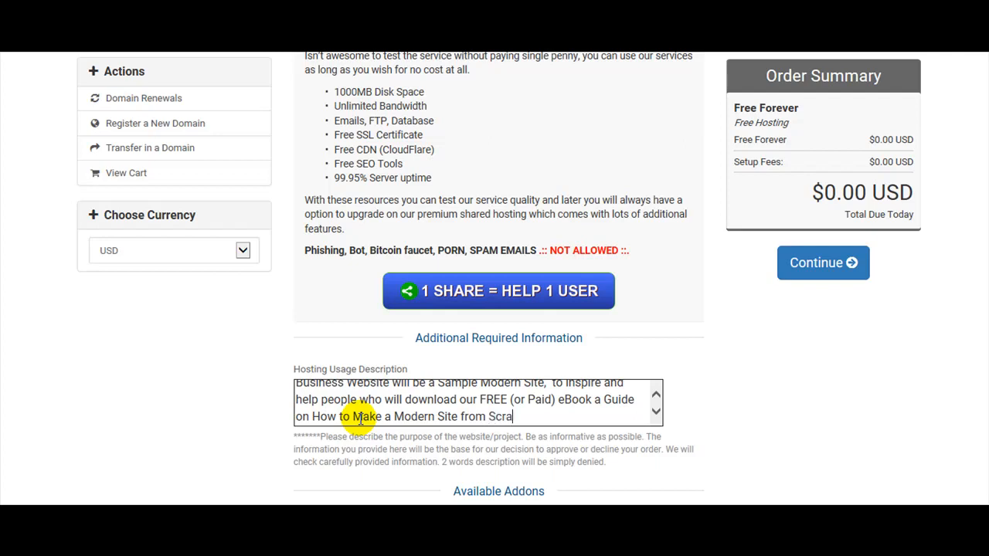
text(tch,)
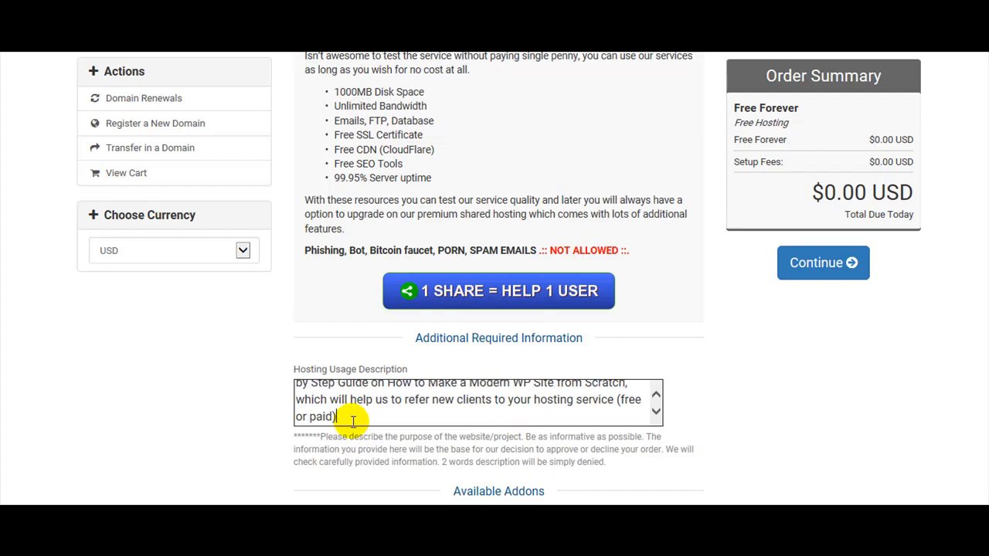
mouse_move(657, 396)
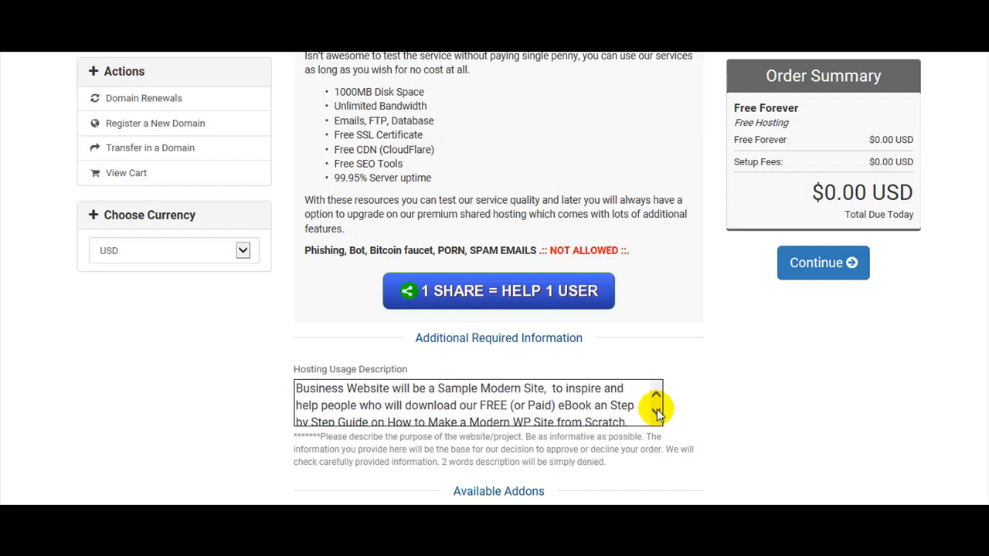
scroll(down, 3)
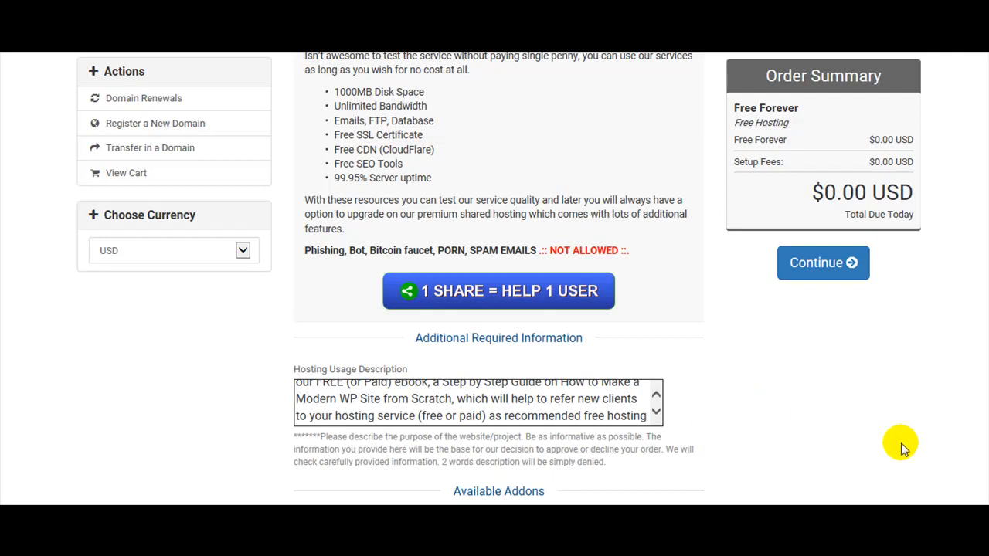
scroll(down, 3)
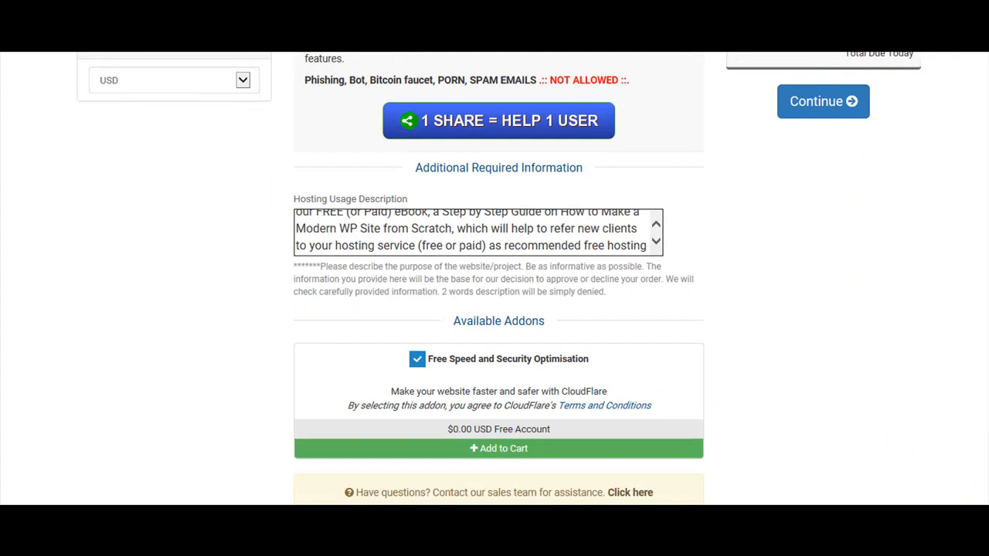
scroll(down, 3)
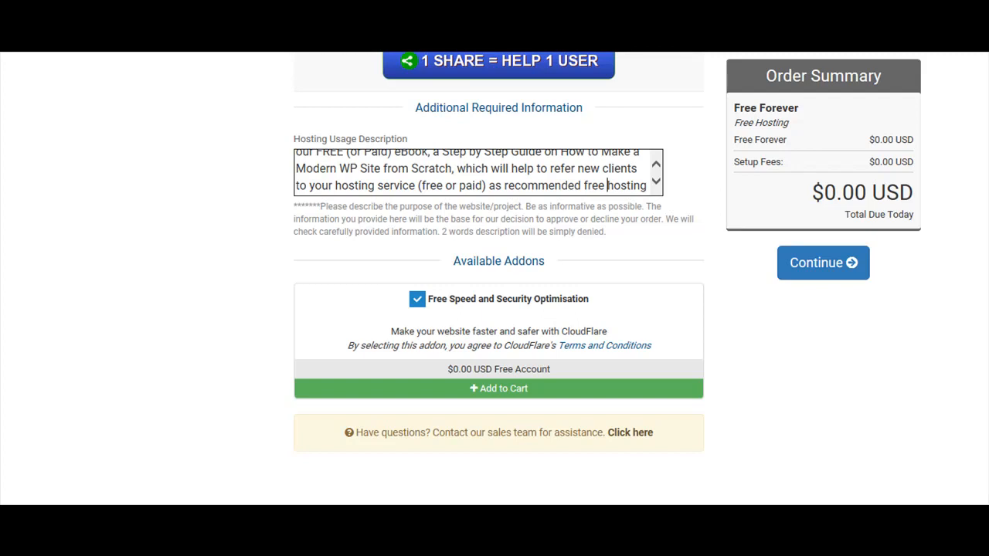
mouse_move(975, 360)
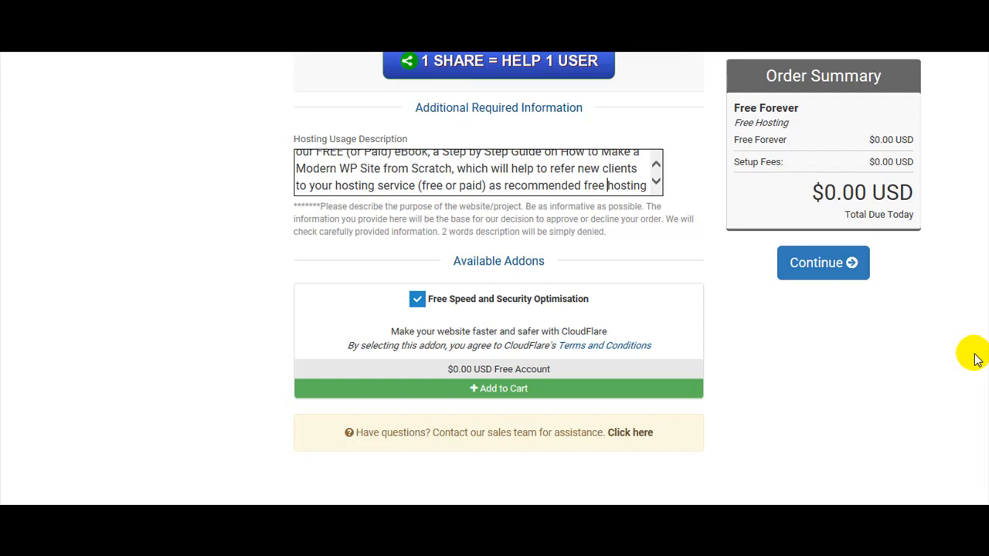
mouse_move(894, 352)
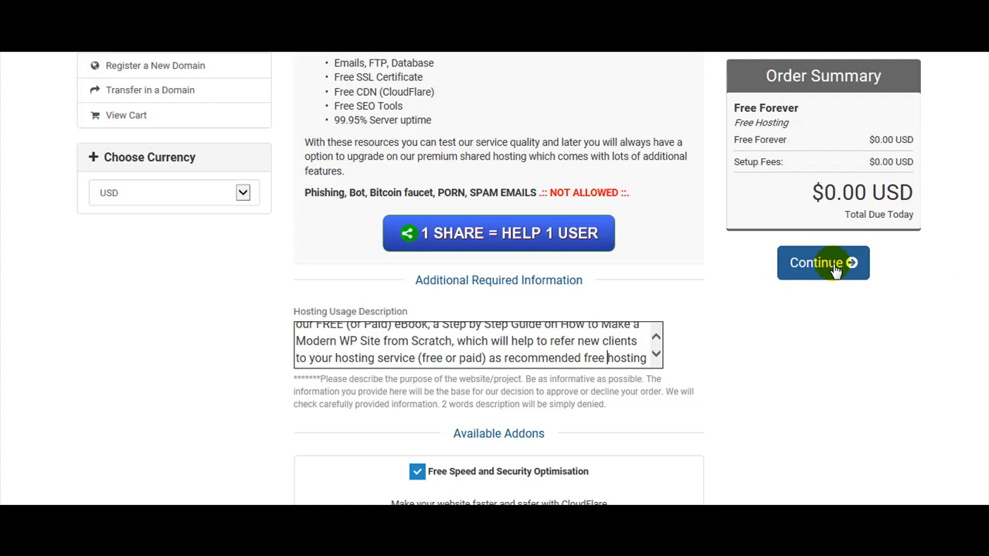
Step: Continue from the Configure page to Review & Checkout, totalling $0.00 USD
click(823, 263)
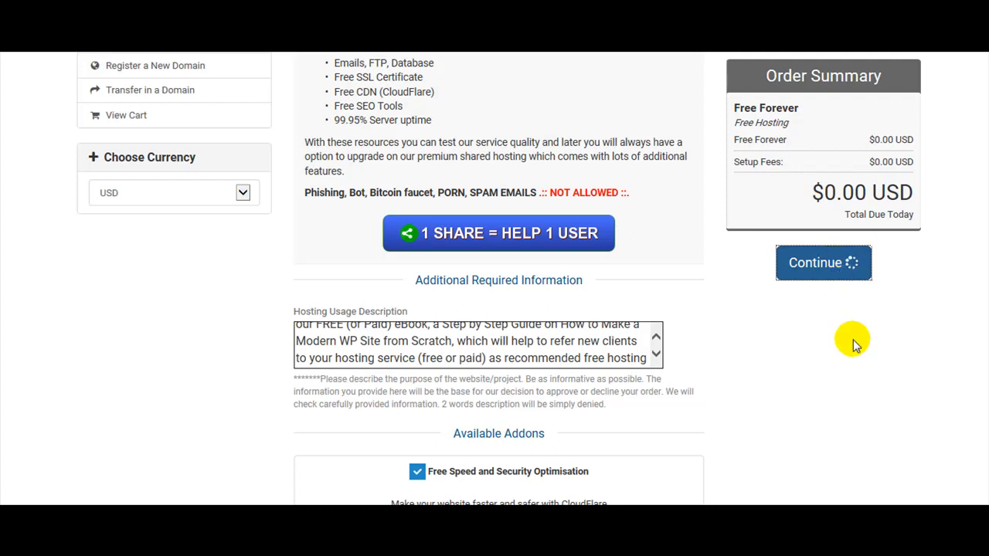
click(823, 263)
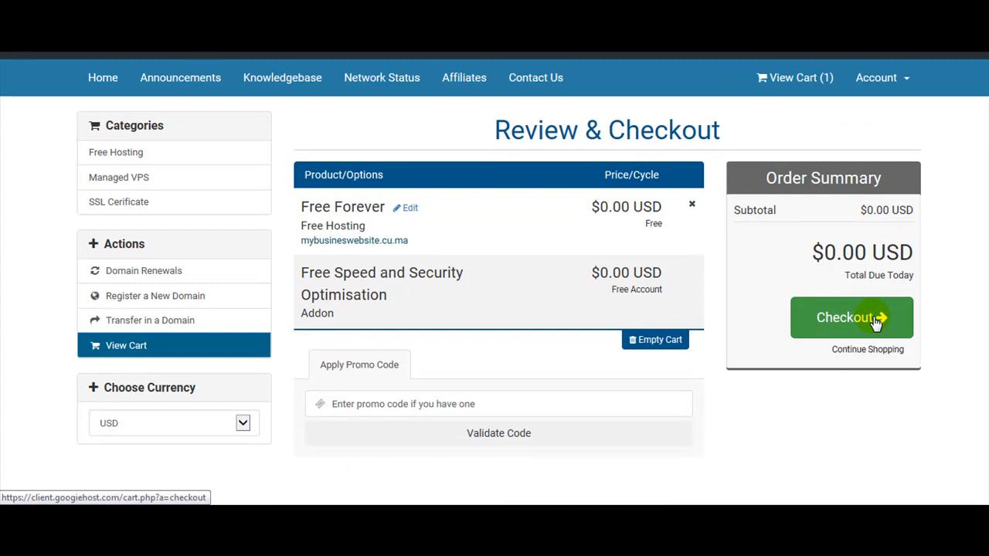
Step: Proceed to the Checkout page and place the cursor in First Name
click(844, 317)
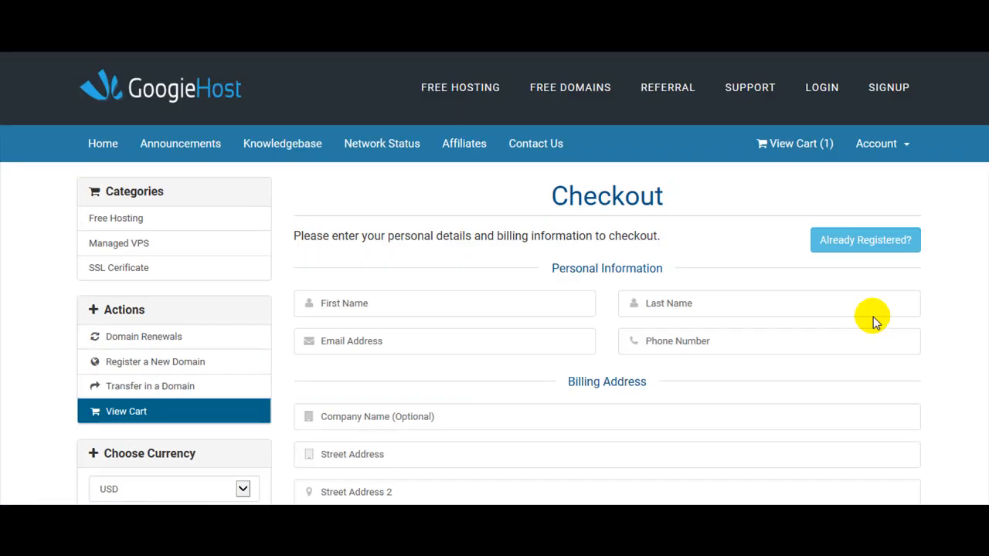
click(444, 304)
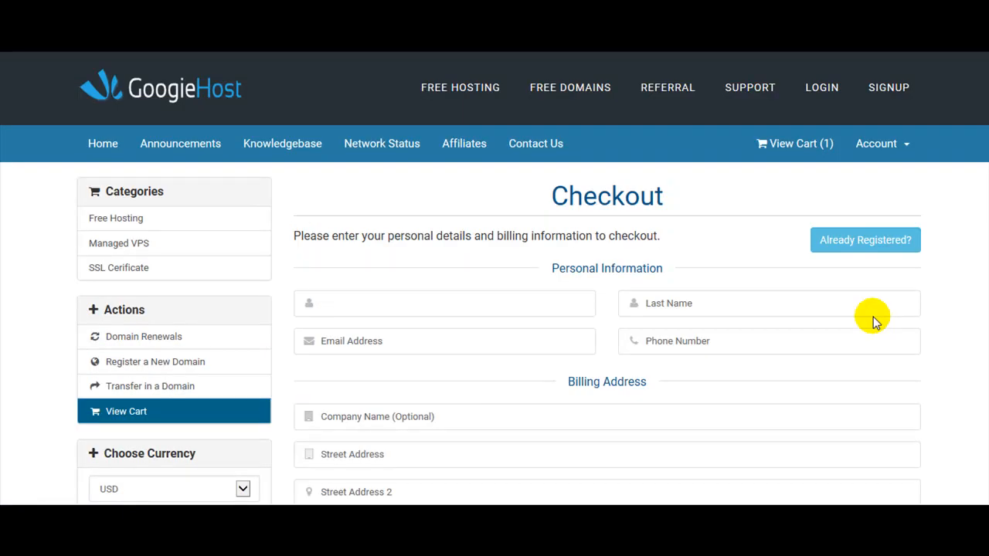
click(444, 304)
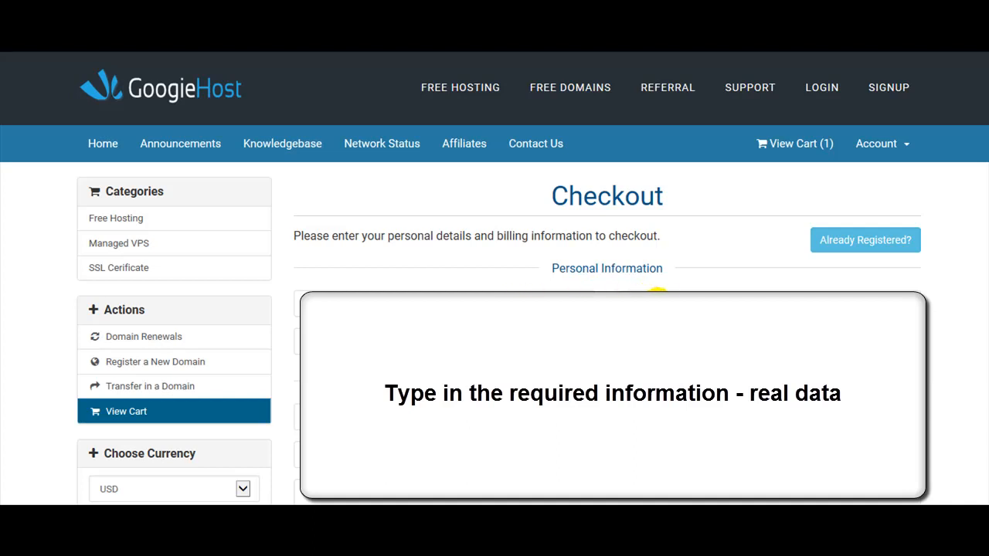
Step: Enter and confirm the account password, rated 75% Strong
scroll(down, 3)
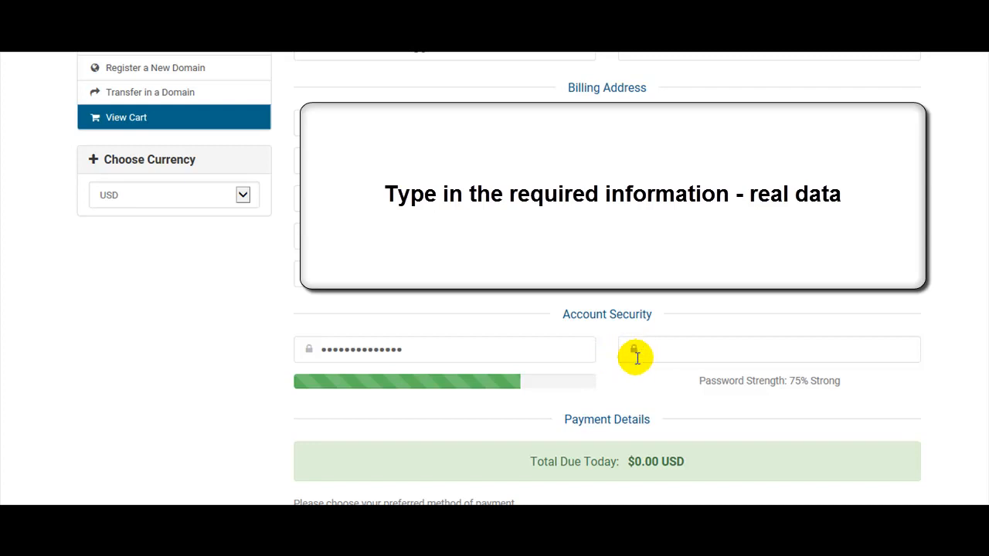
text(••••••)
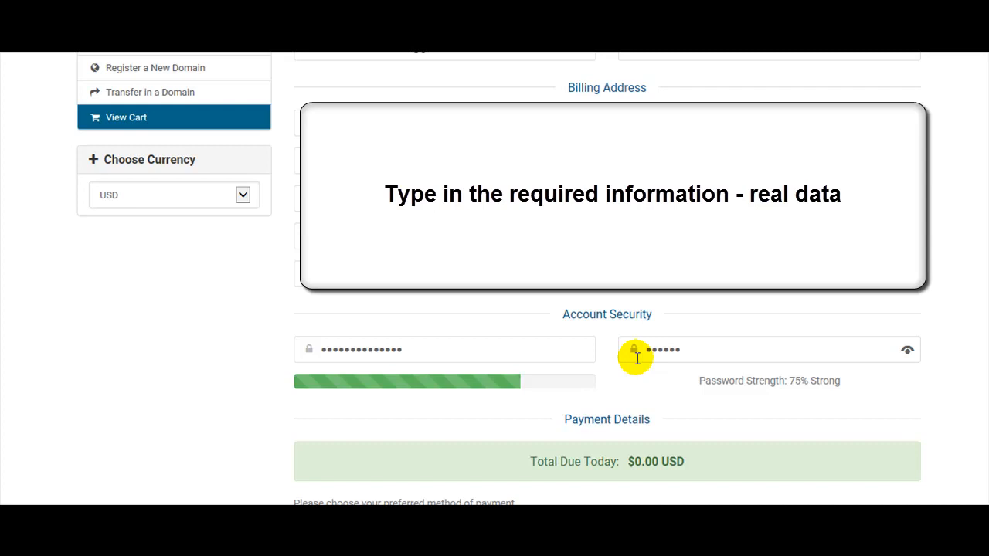
text(••••)
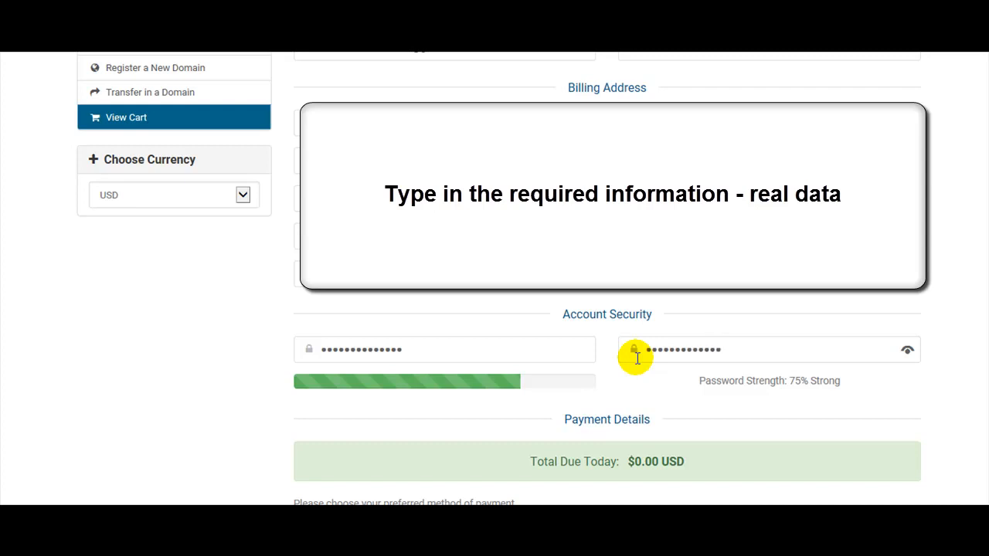
scroll(down, 3)
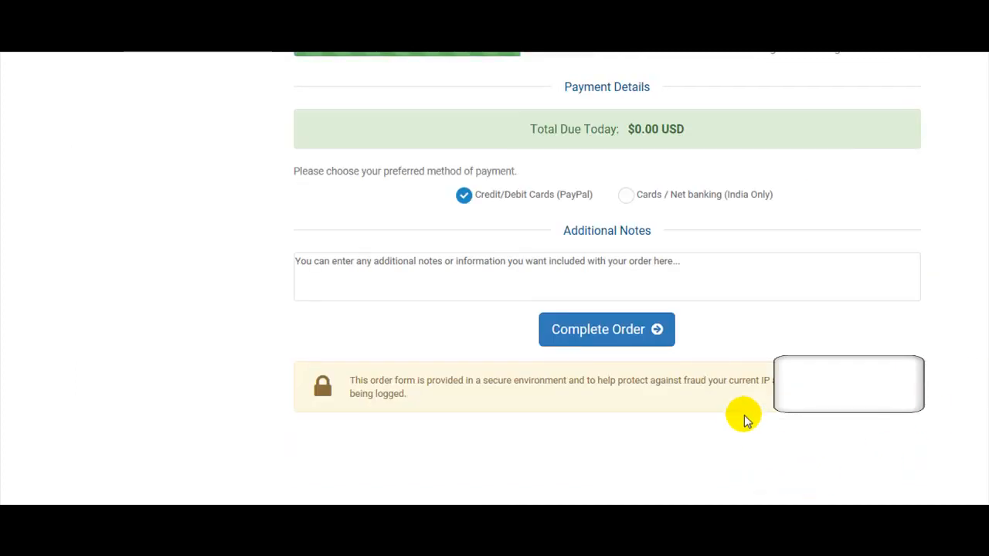
mouse_move(627, 331)
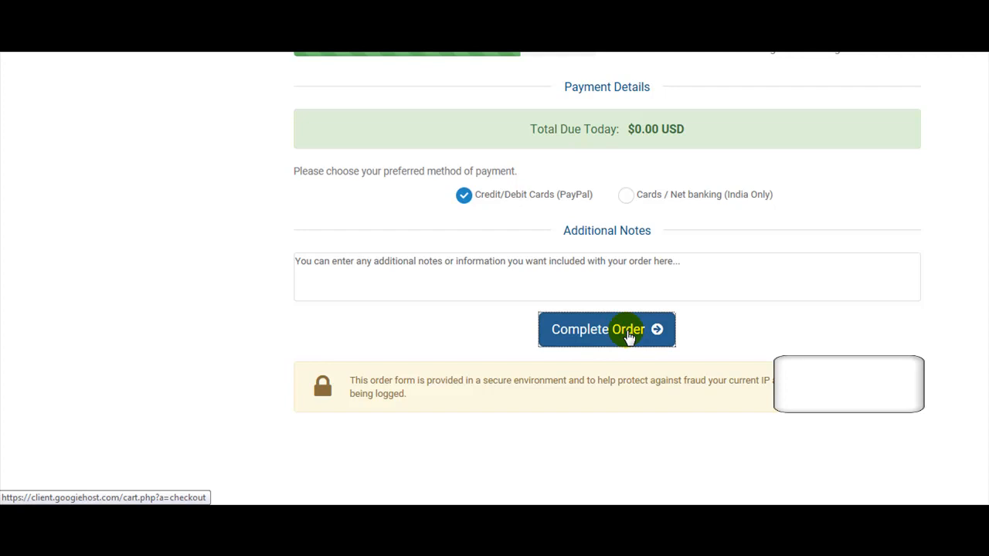
Step: Submit the free hosting order, resubmitting after correcting state, postcode and phone errors
click(606, 329)
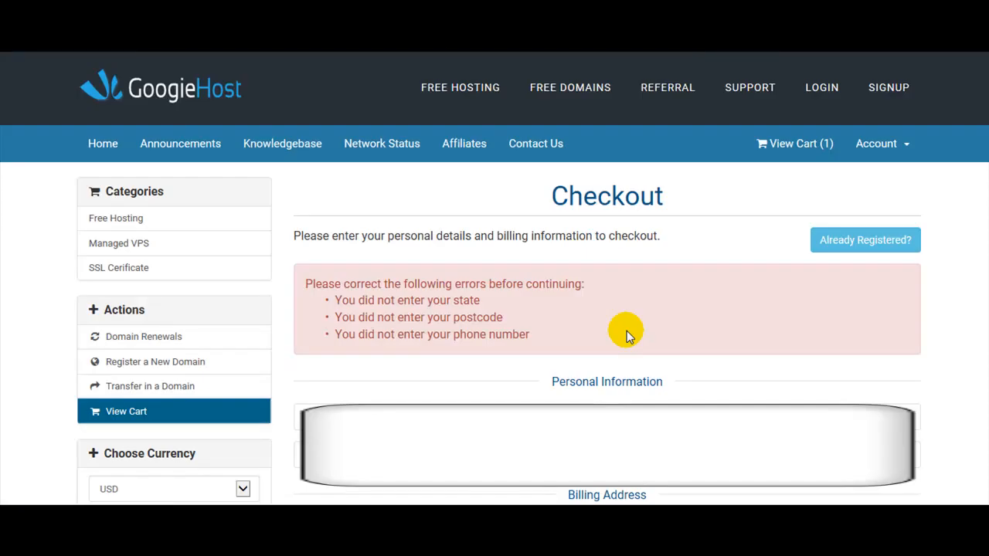
scroll(down, 3)
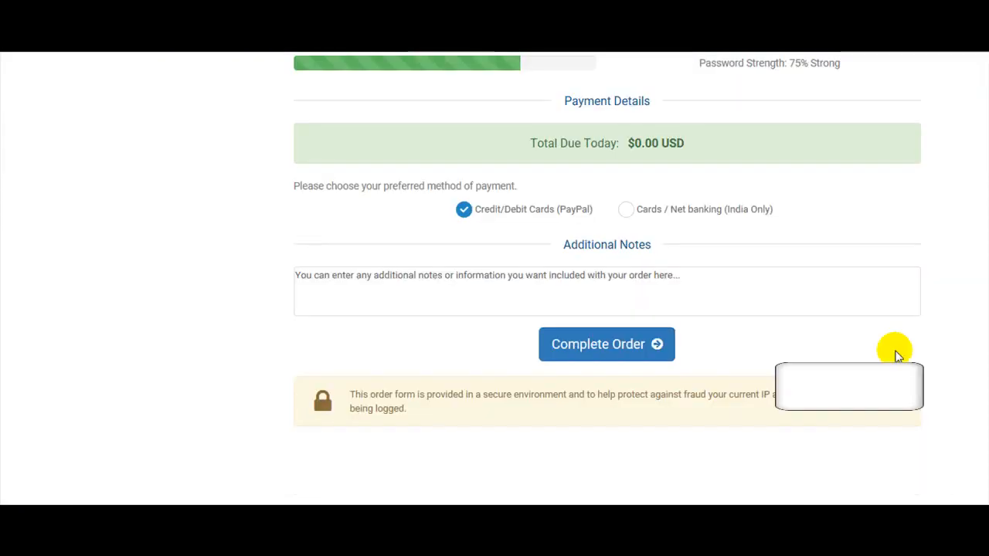
click(607, 343)
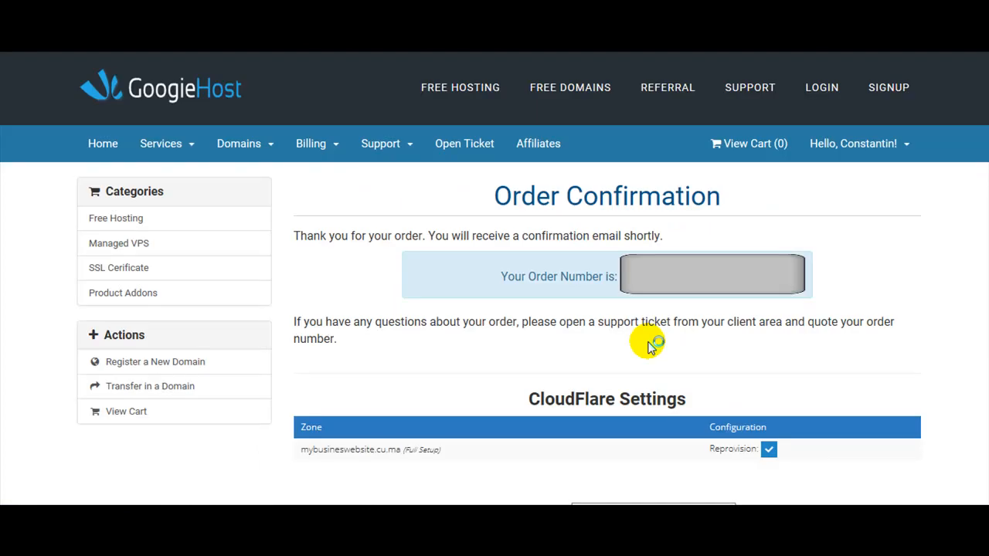
Step: Continue from the CloudFlare settings for mybusineswebsite.cu.ma to the client area
scroll(down, 3)
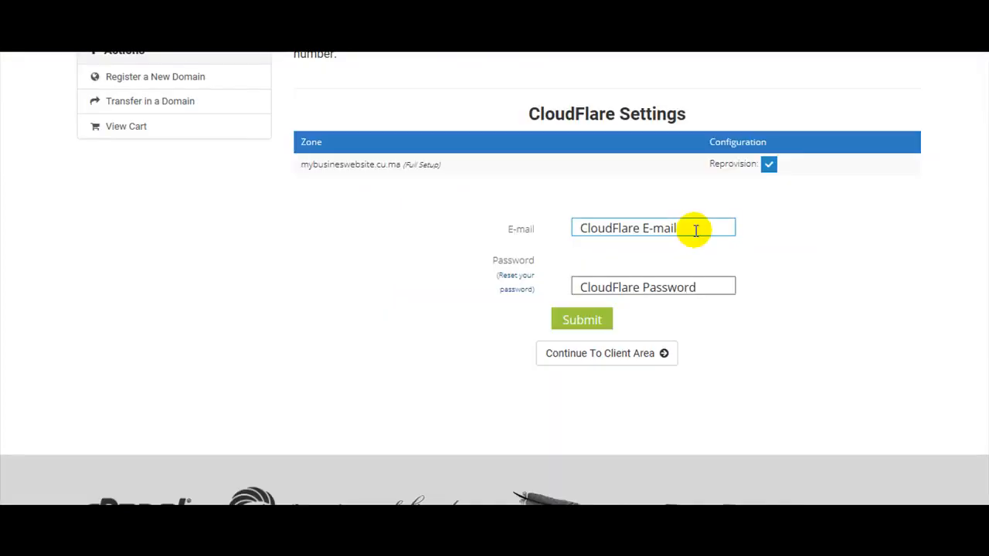
mouse_move(667, 356)
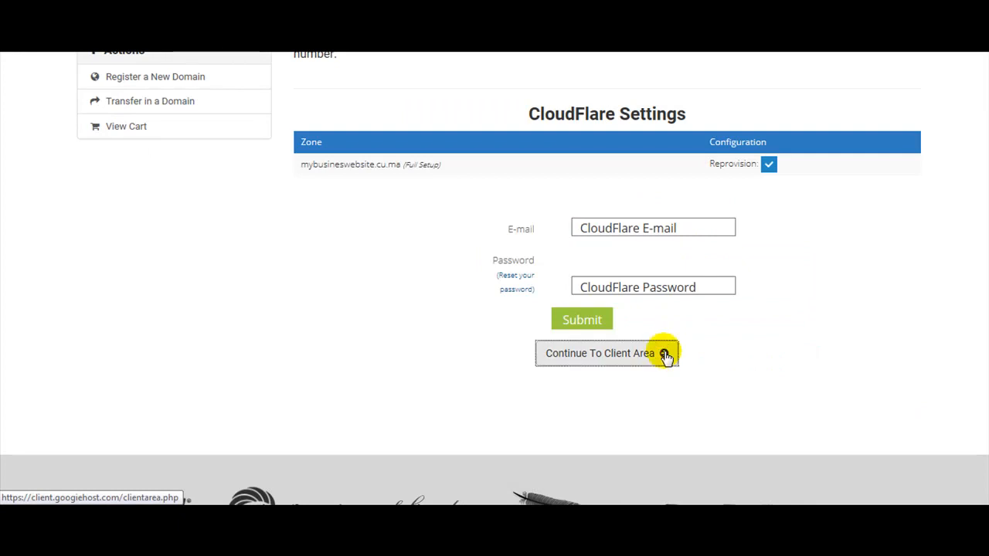
click(606, 353)
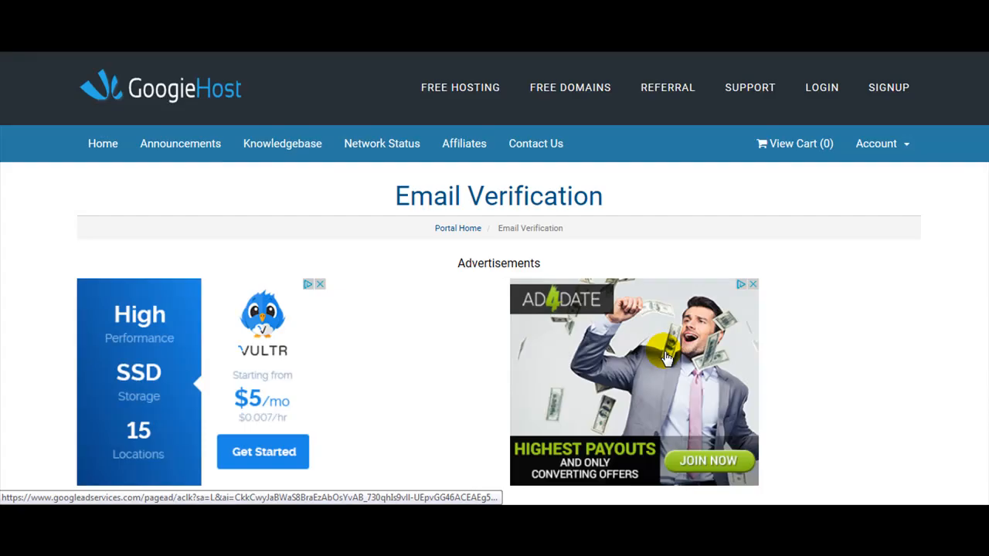
scroll(down, 3)
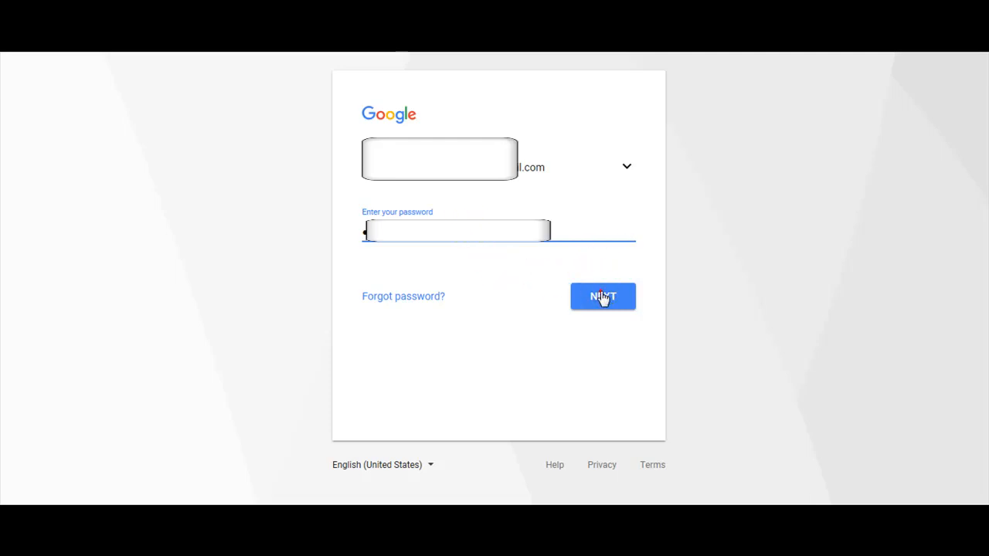
Step: Submit the Google account password to sign in to Gmail
click(603, 296)
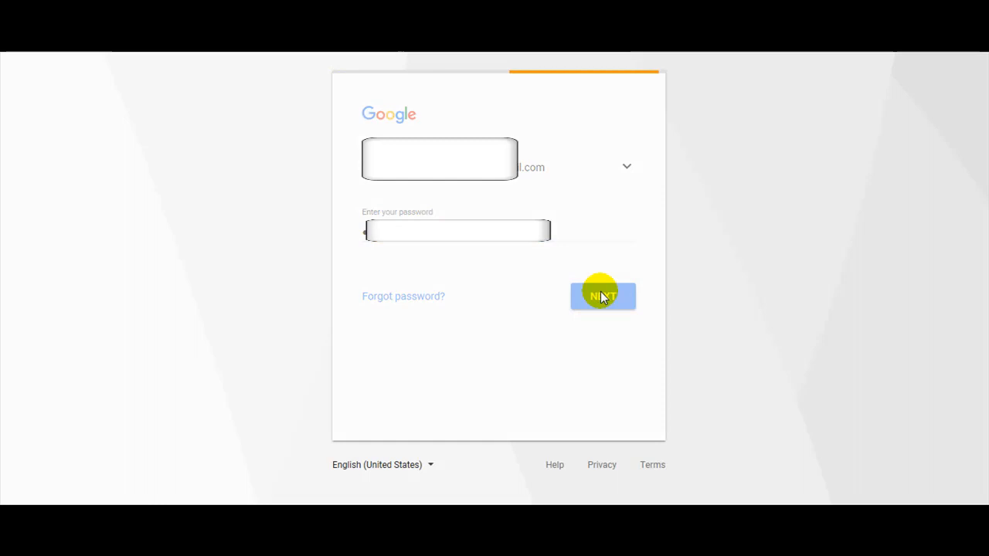
click(603, 295)
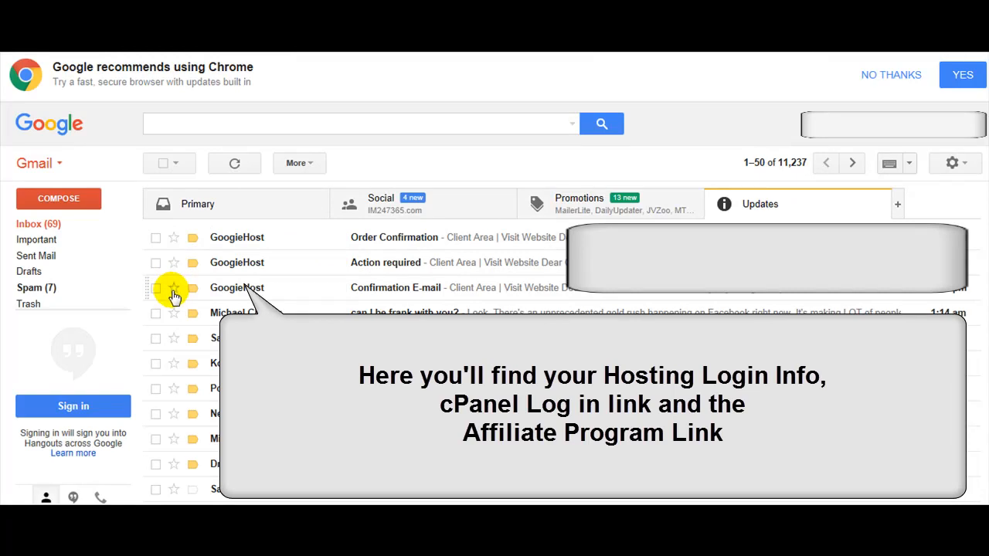
Step: Star the Confirmation E-mail and Order Confirmation messages, then follow the verification link
click(173, 288)
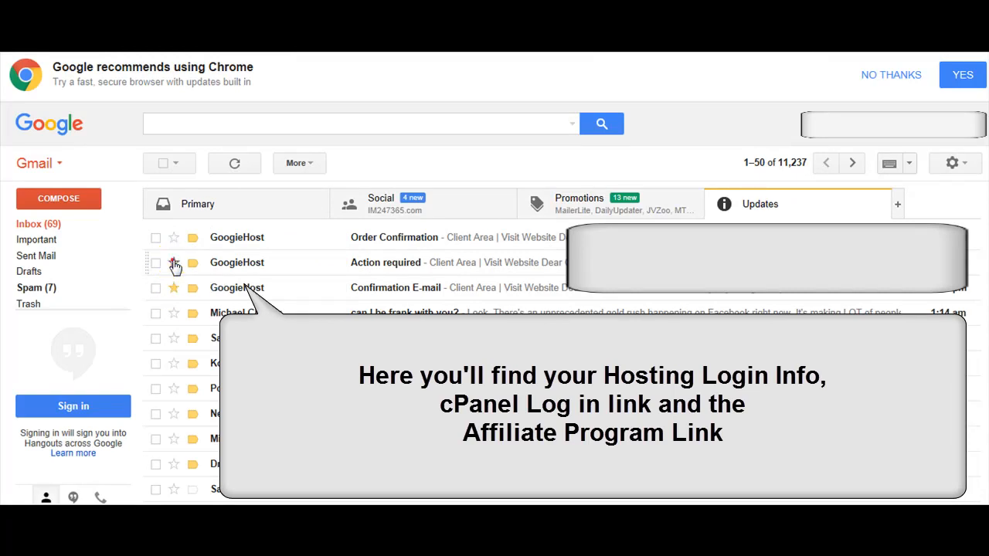
mouse_move(175, 237)
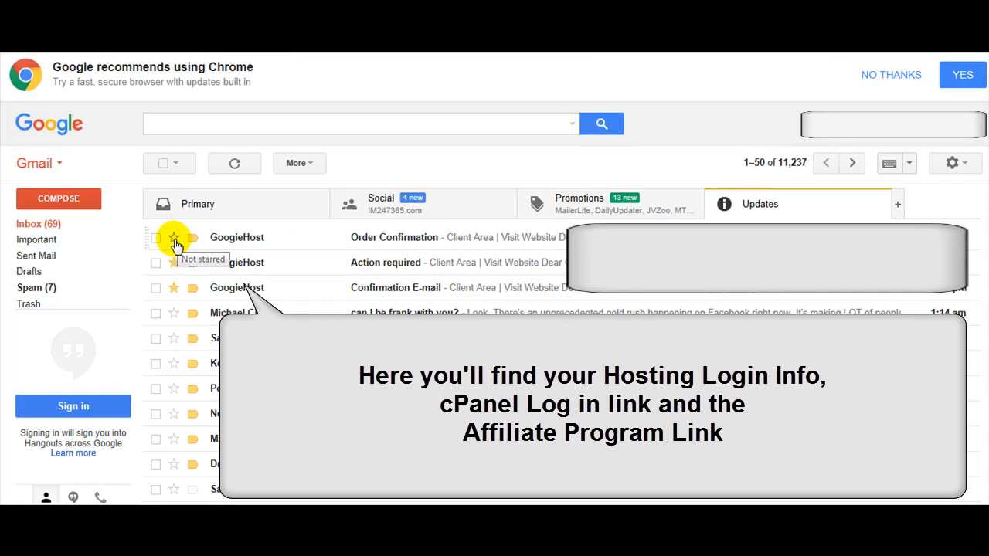
click(174, 238)
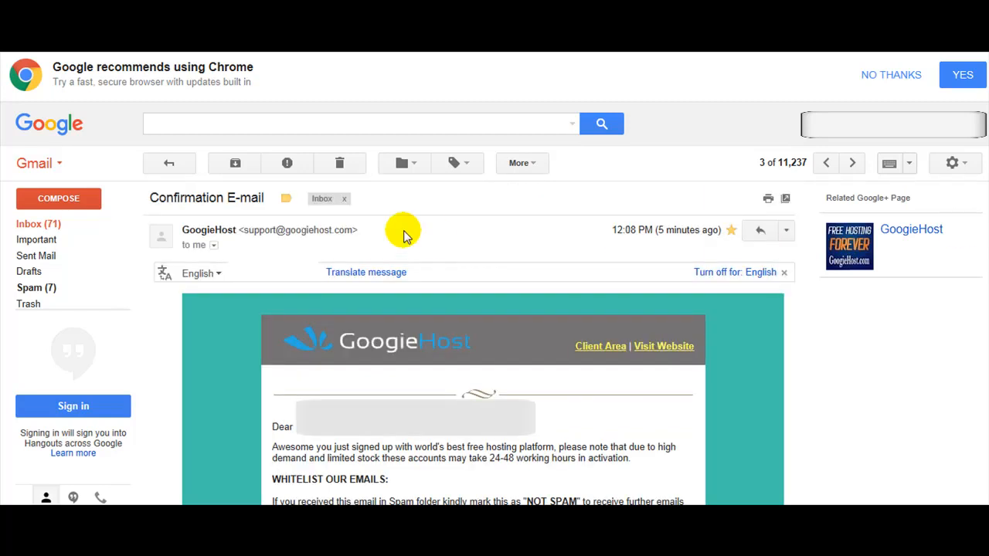
mouse_move(173, 164)
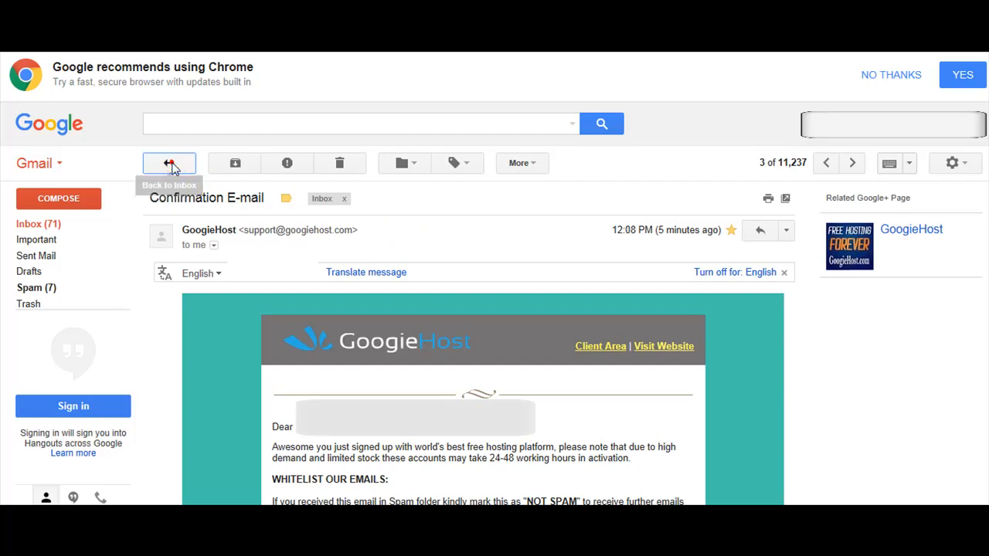
click(169, 163)
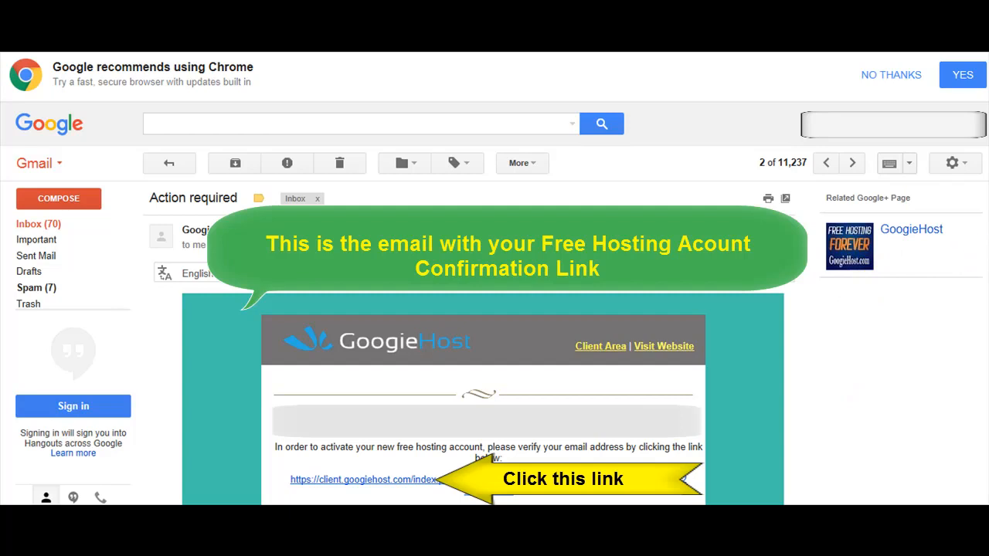
click(363, 479)
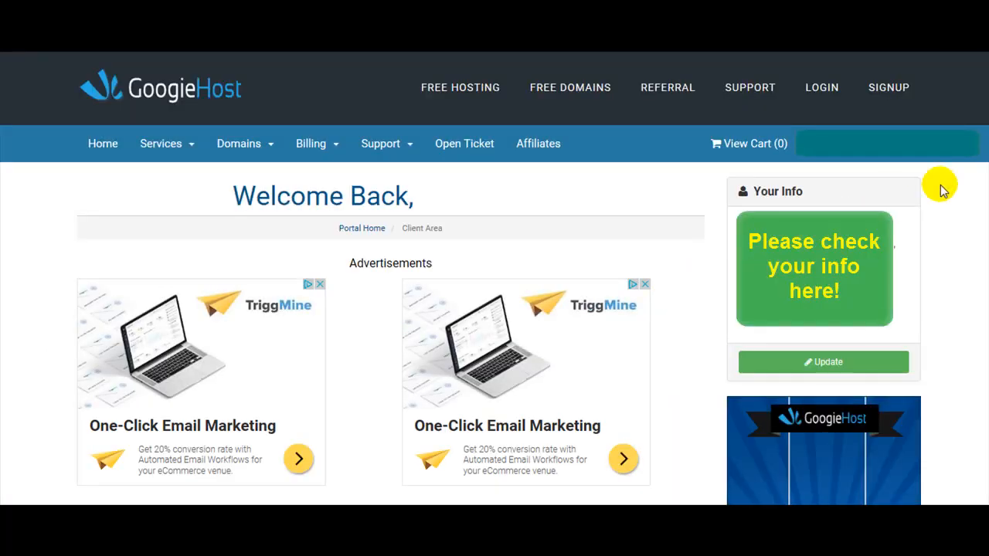
Step: Scroll the client area dashboard showing zero services, domains, tickets, invoices and network news
scroll(down, 3)
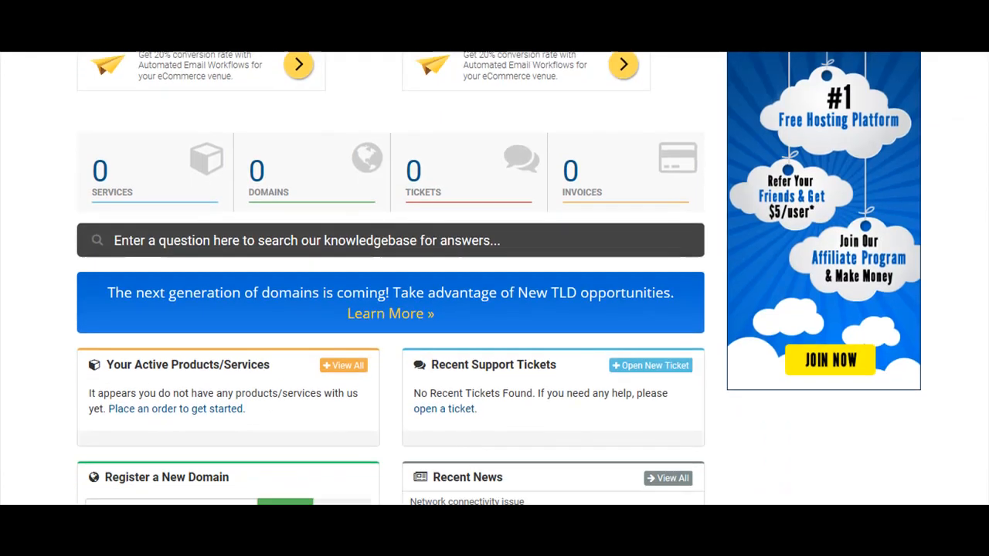
scroll(down, 3)
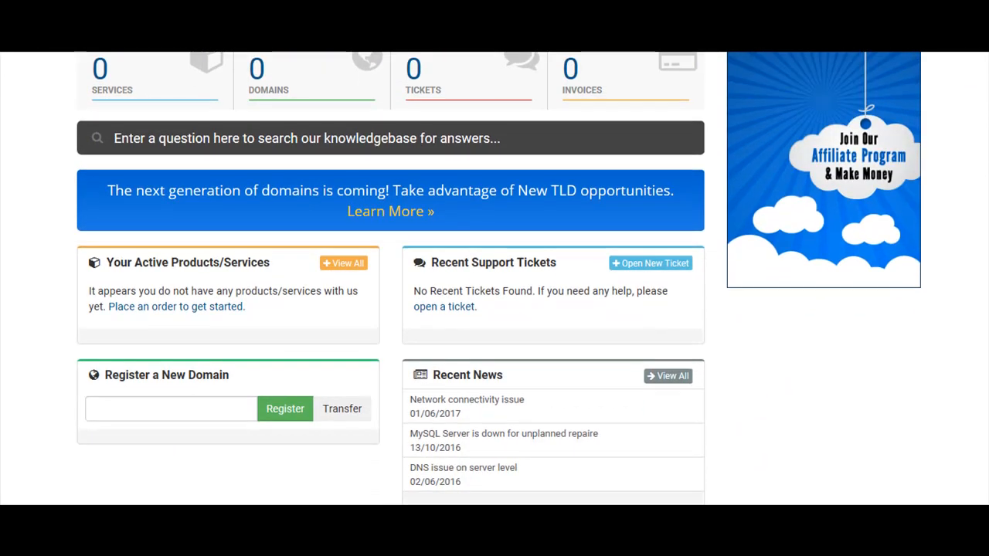
scroll(down, 3)
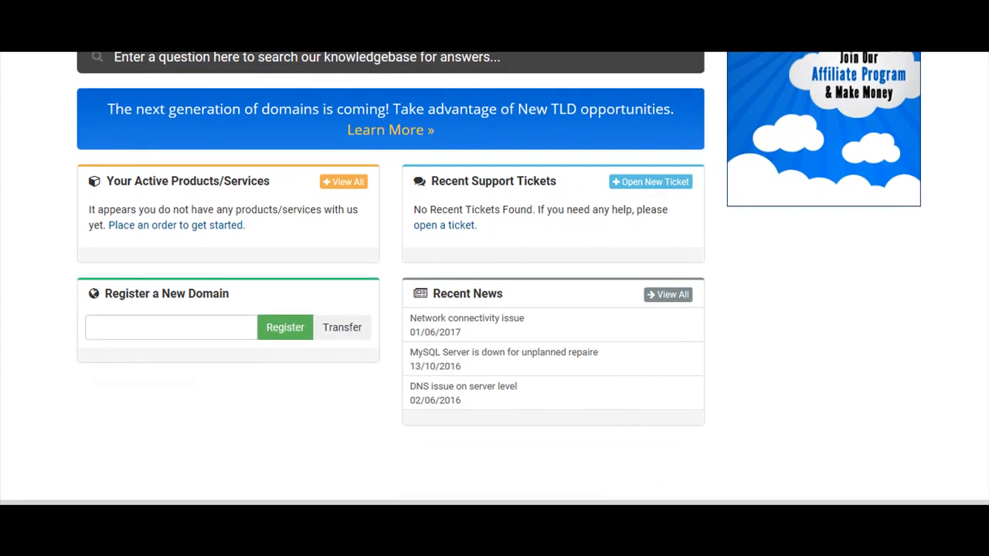
scroll(down, 3)
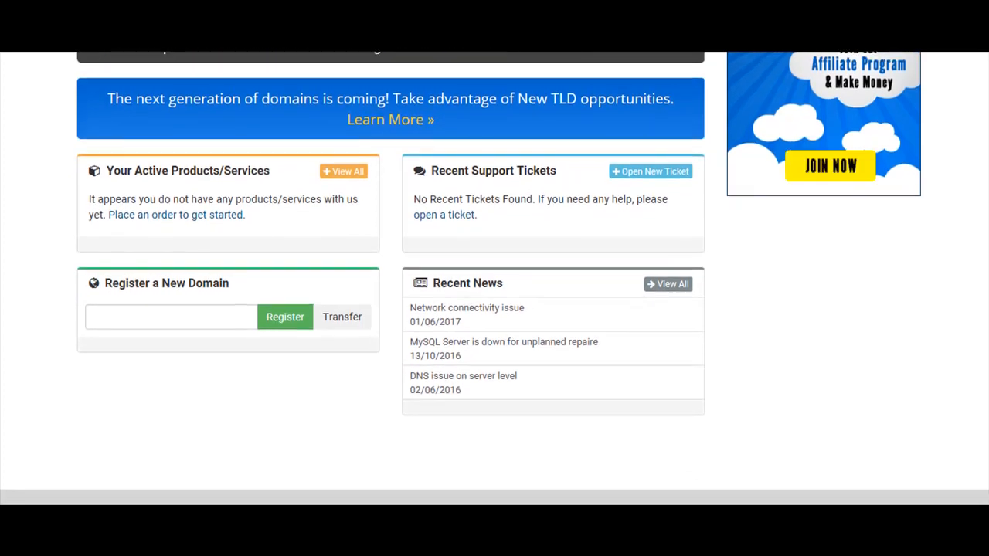
scroll(down, 3)
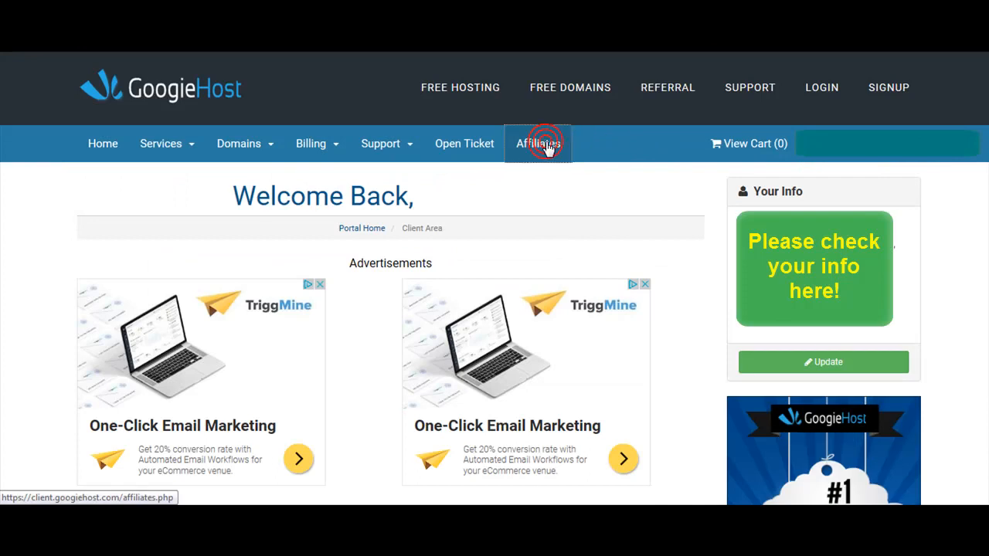
Step: Open Affiliates from the navigation bar and activate the affiliate account
click(538, 144)
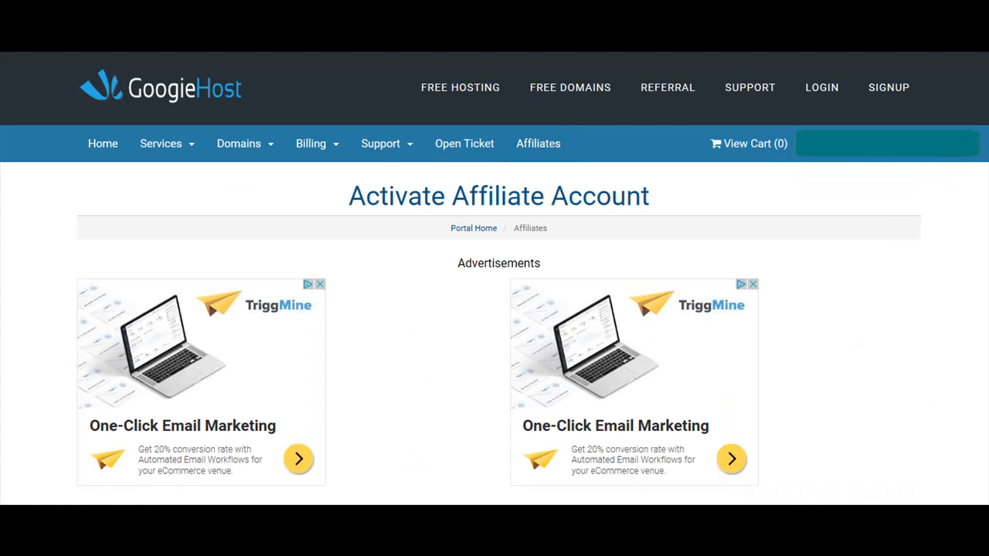
scroll(down, 3)
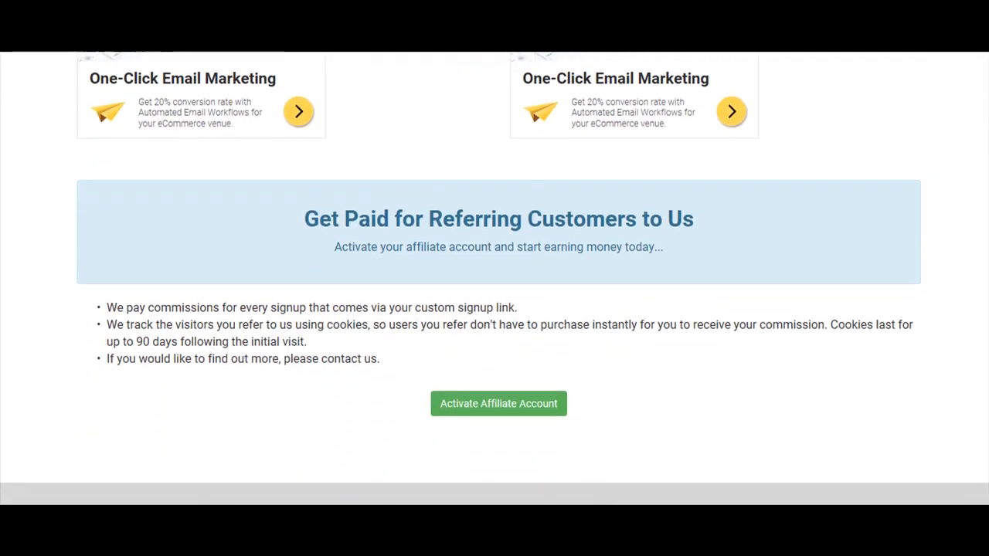
scroll(down, 3)
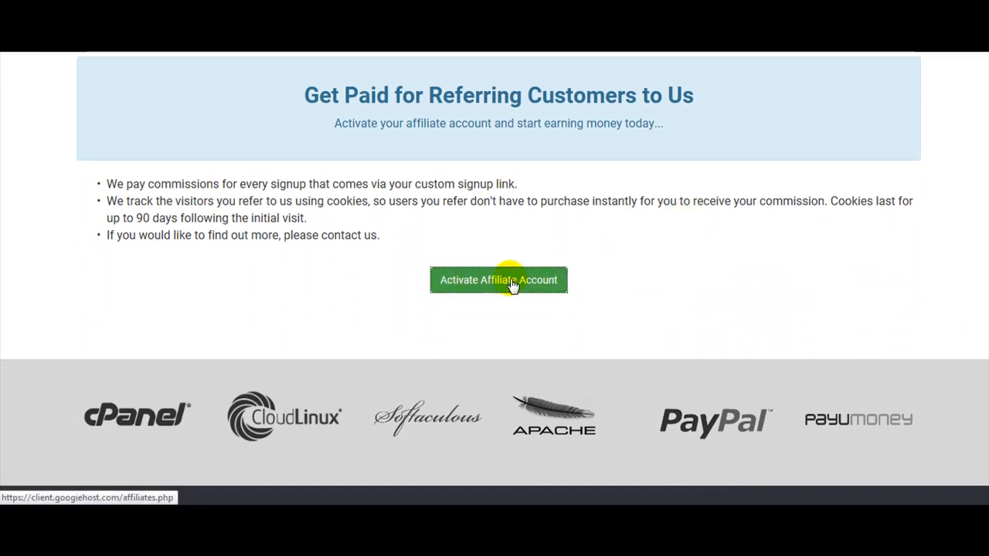
click(498, 280)
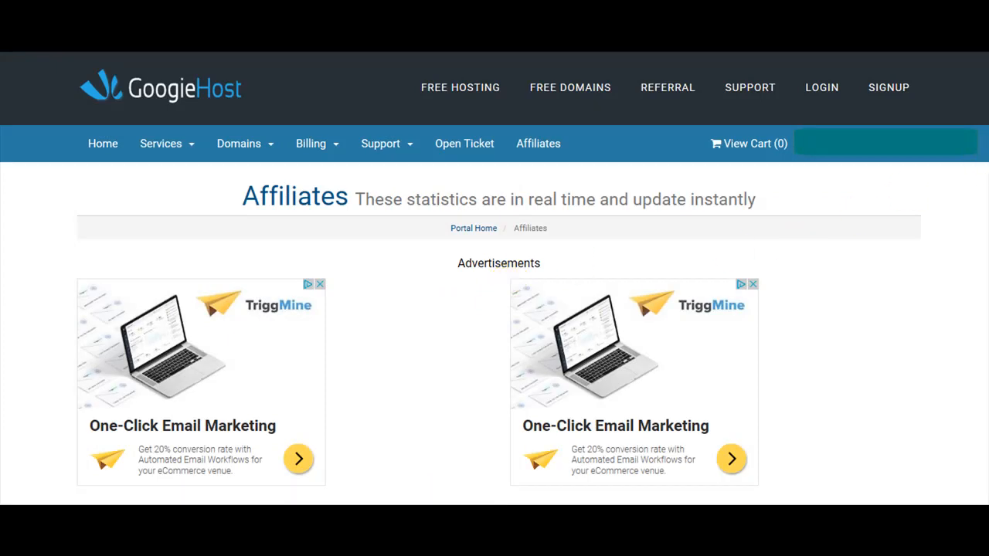
Step: Scroll the Affiliates page showing zero clicks, signups and the unique referral link
scroll(down, 3)
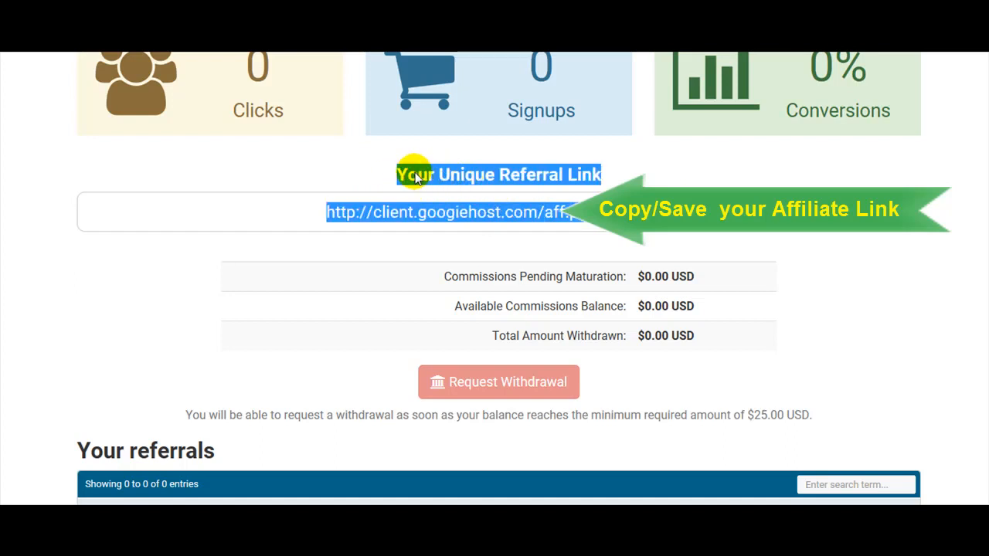
mouse_move(451, 202)
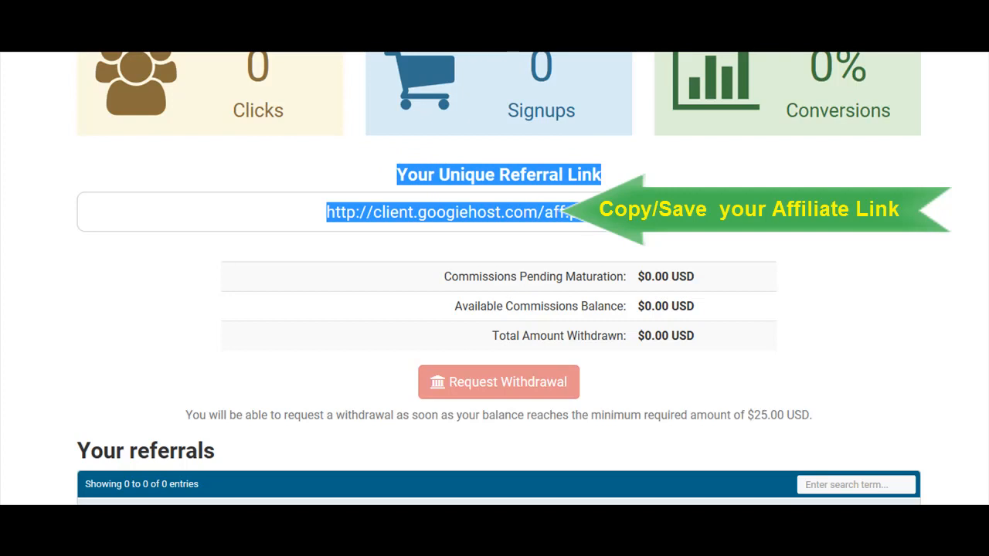
scroll(down, 3)
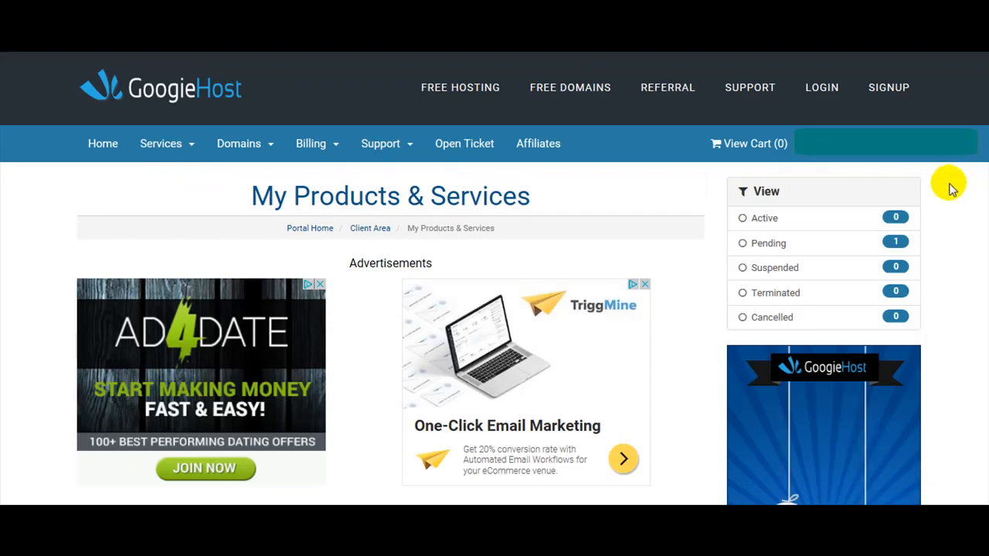
Step: Scroll to the Free Forever mybusinesswebsite.cu.ma service listed at $0.00 with Pending status
scroll(down, 3)
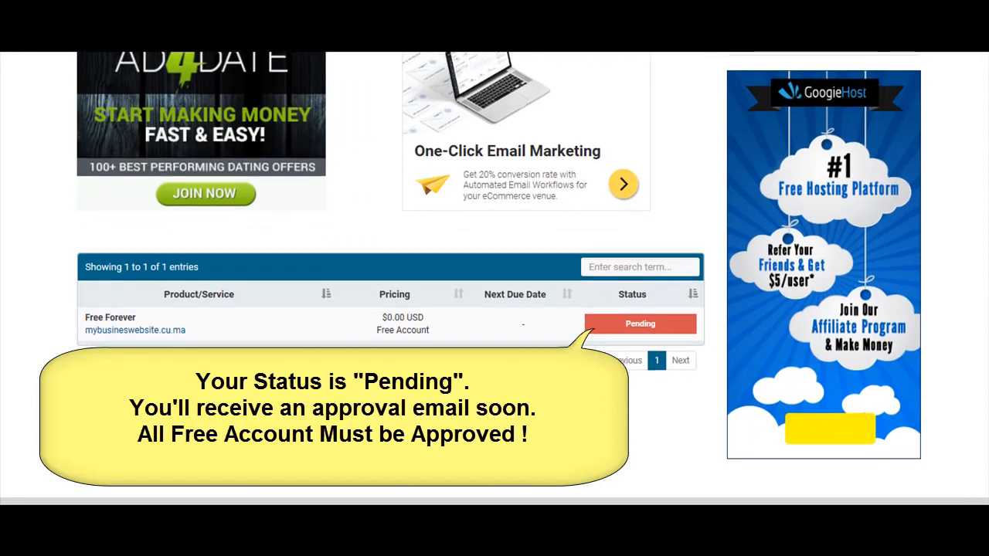